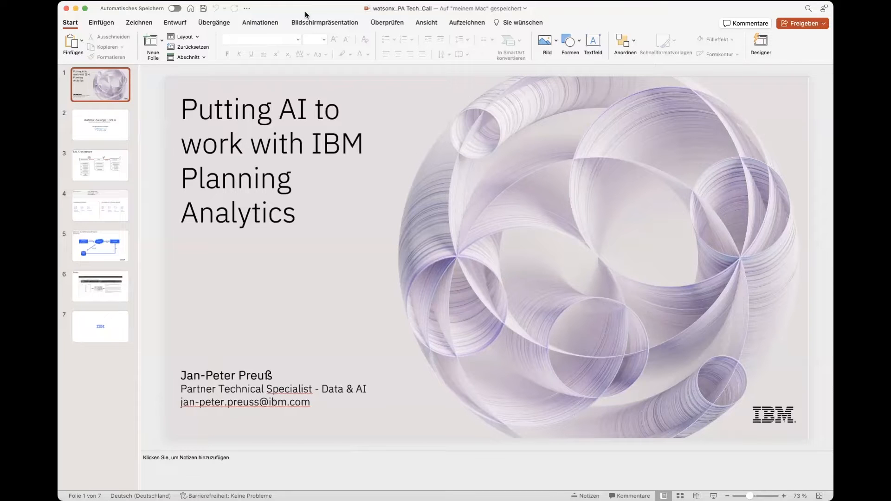
Step: Start the 'Putting AI to work with IBM Planning Analytics' slide show from the first slide
left_click(324, 22)
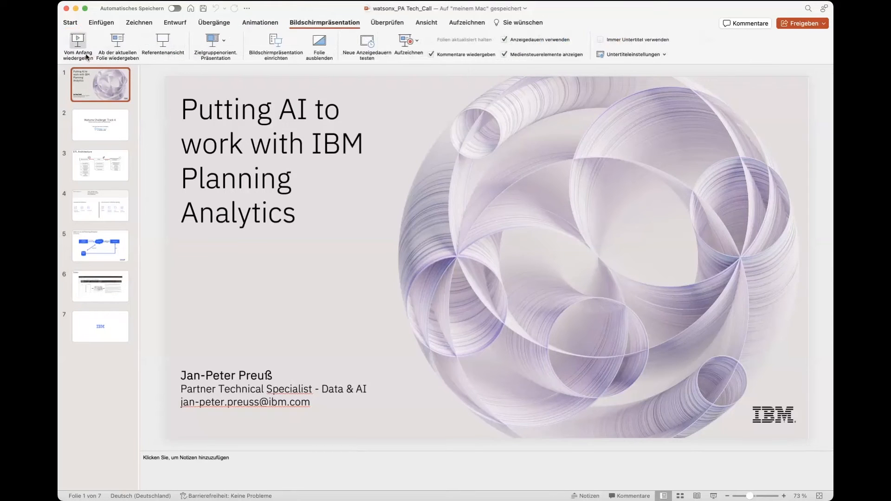
left_click(78, 45)
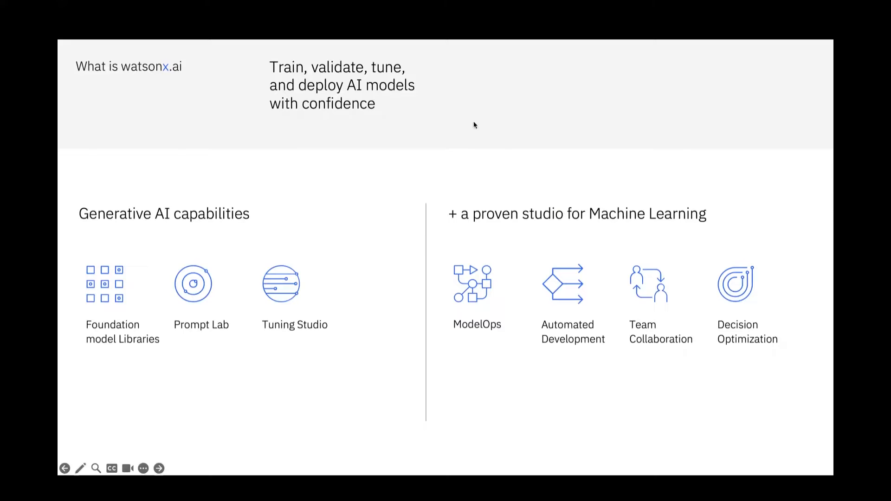
mouse_move(494, 374)
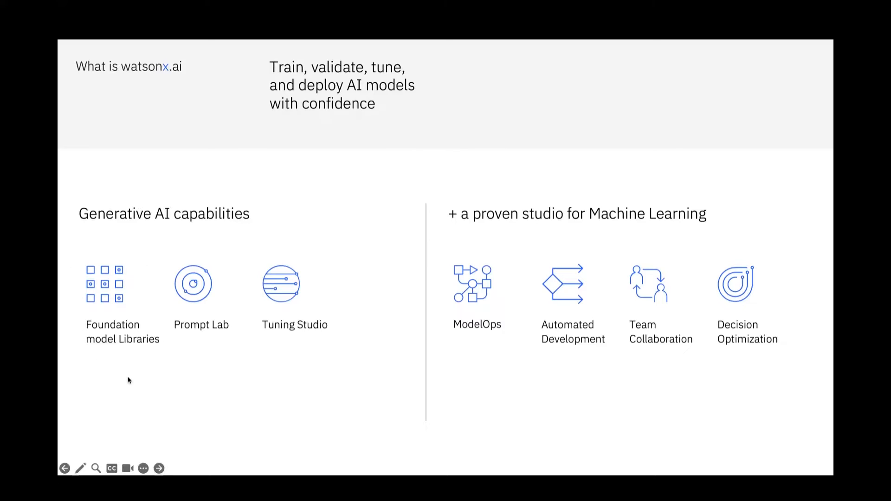
mouse_move(216, 374)
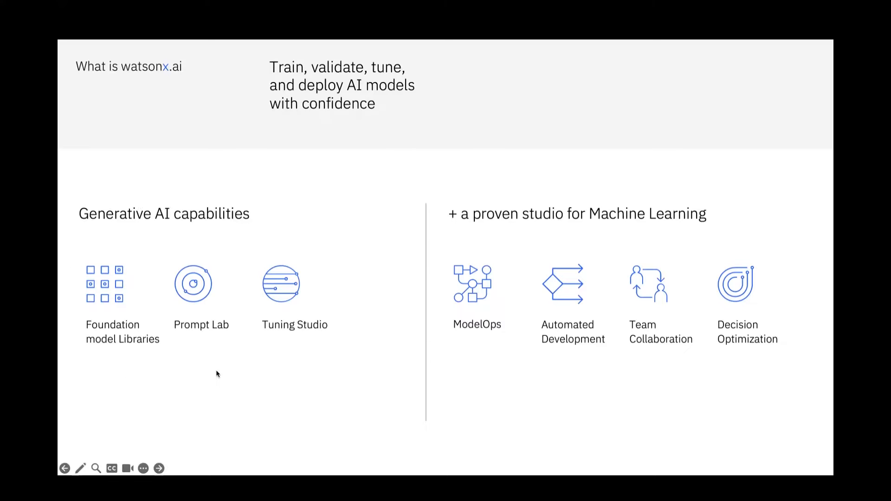
mouse_move(341, 284)
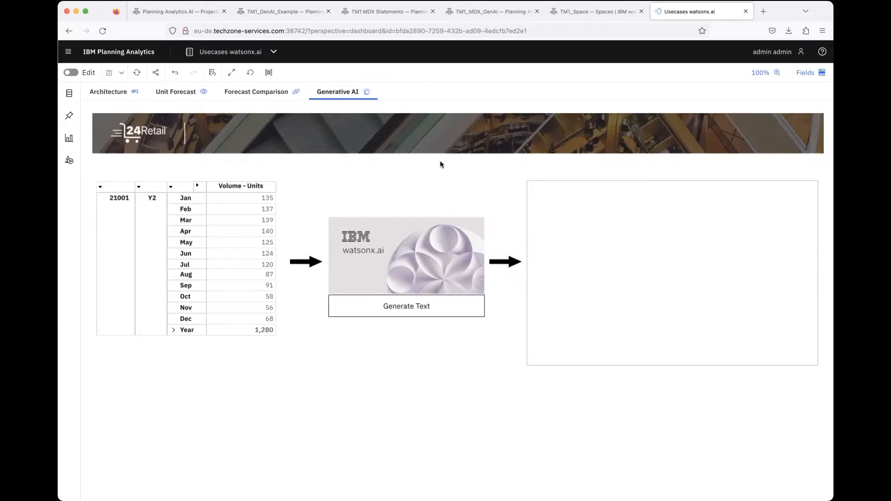
mouse_move(415, 164)
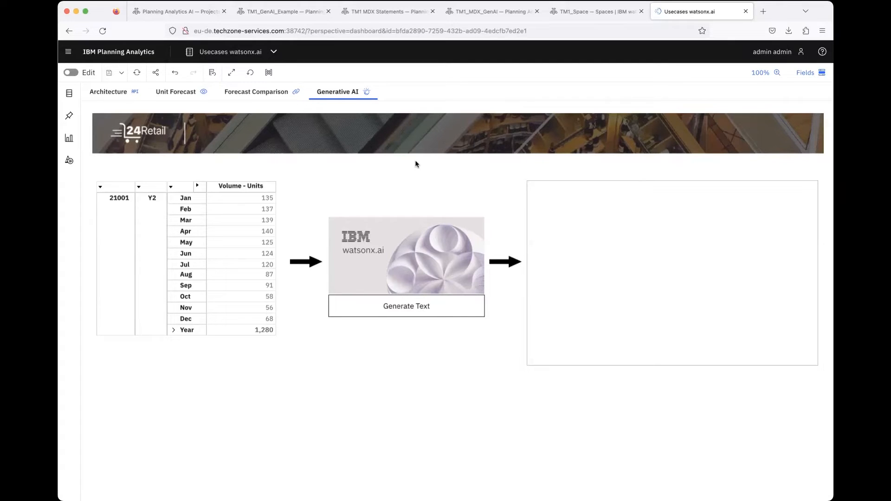
mouse_move(373, 190)
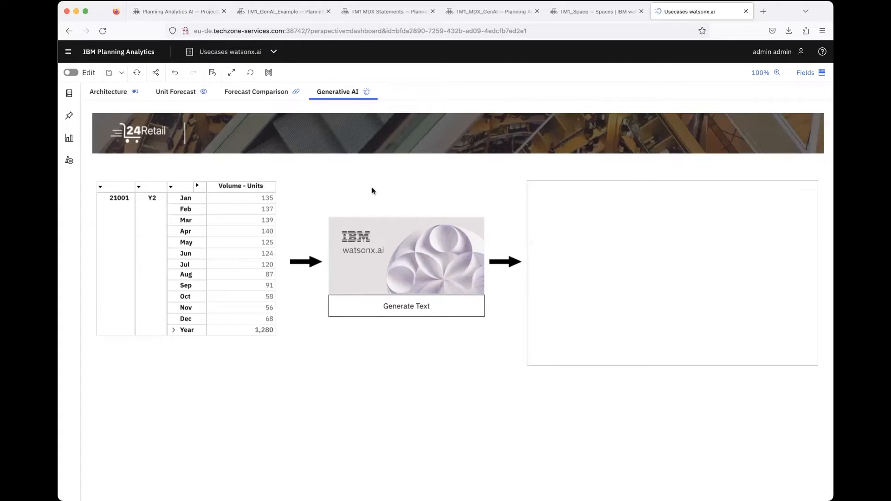
mouse_move(367, 186)
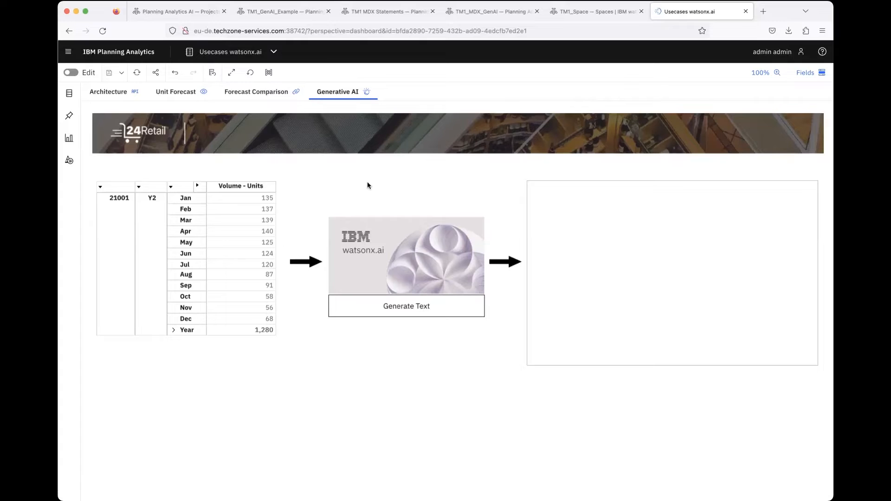
mouse_move(356, 186)
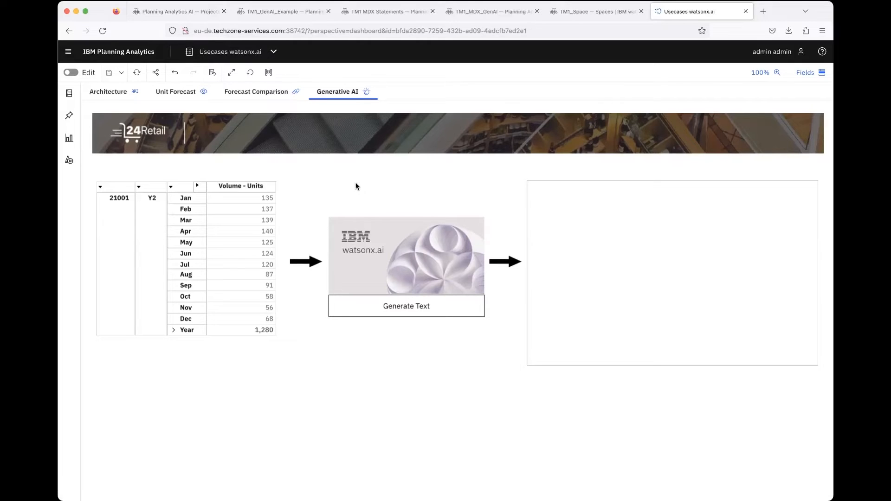
mouse_move(347, 194)
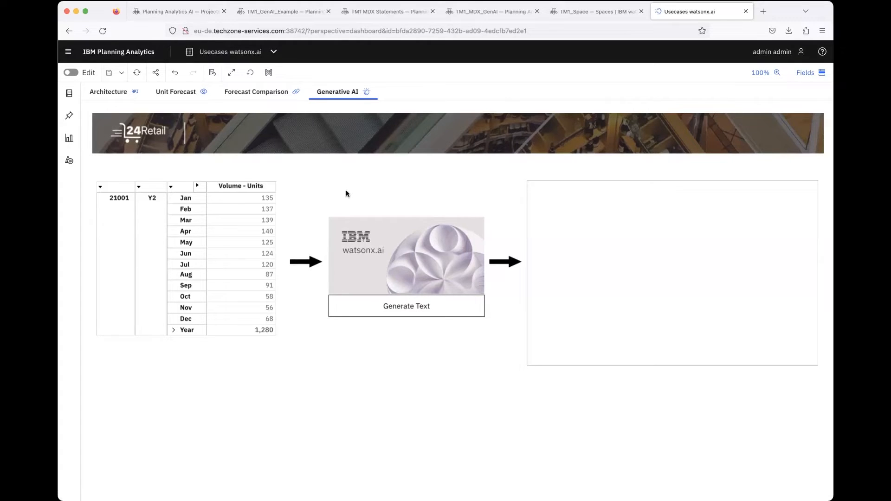
mouse_move(373, 317)
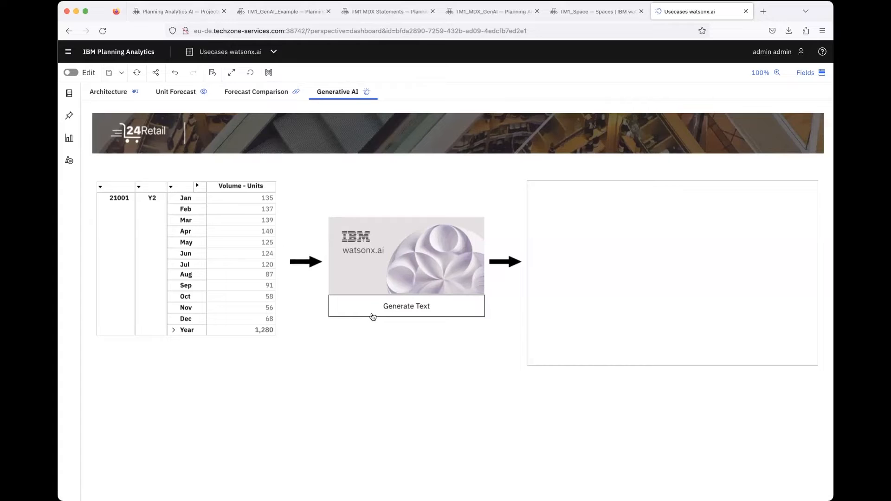
left_click(260, 242)
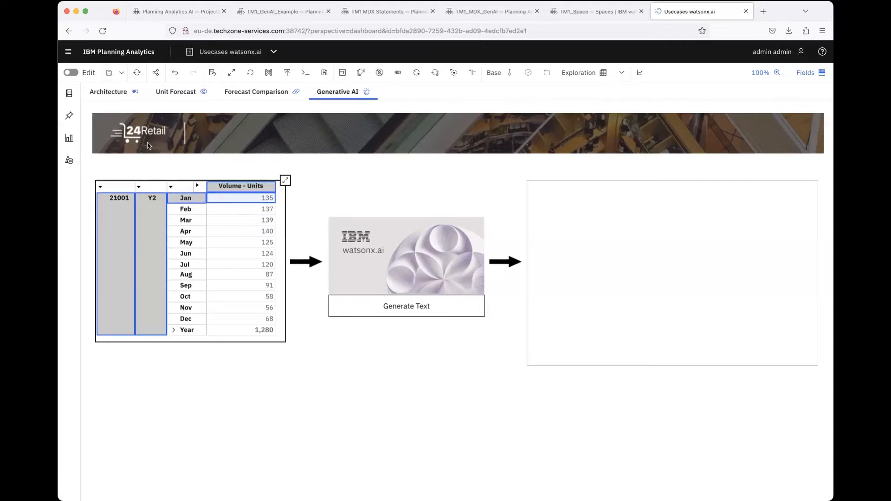
mouse_move(316, 97)
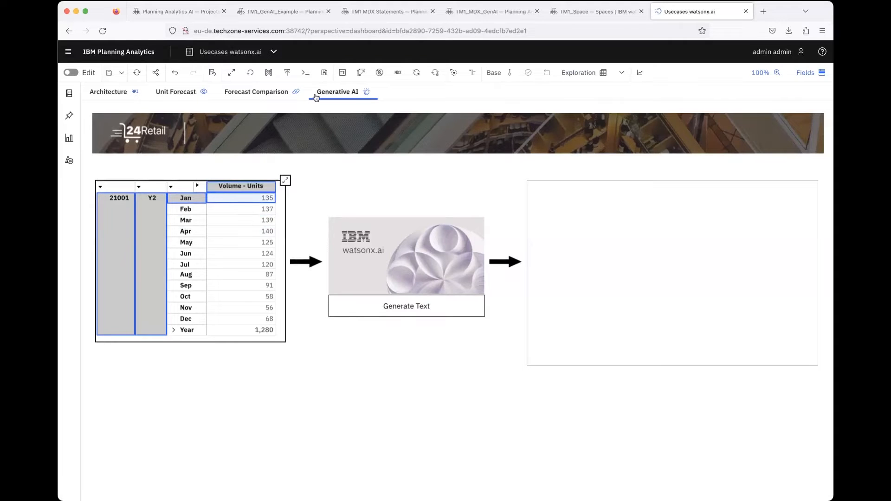
left_click(345, 110)
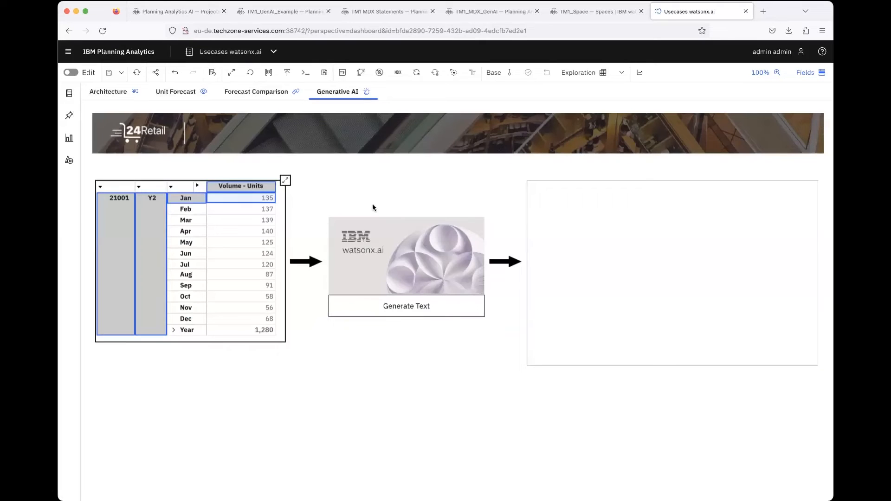
left_click(406, 305)
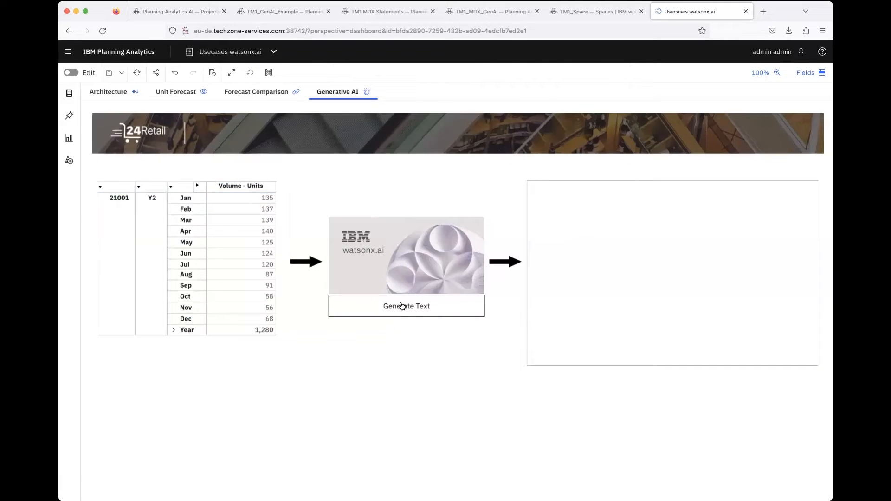
Step: Run genAI_describe_view on WatsonX_View, finishing the units-sold key-findings instruction with 'development.'
left_click(407, 306)
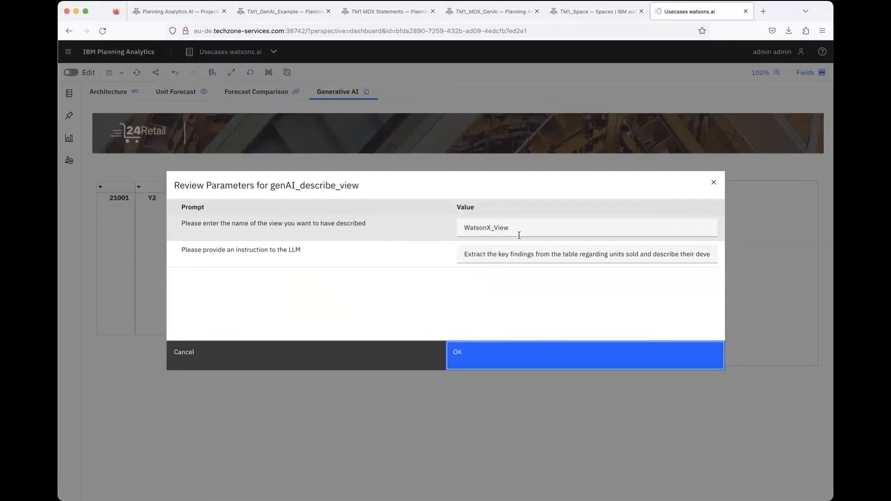
mouse_move(369, 273)
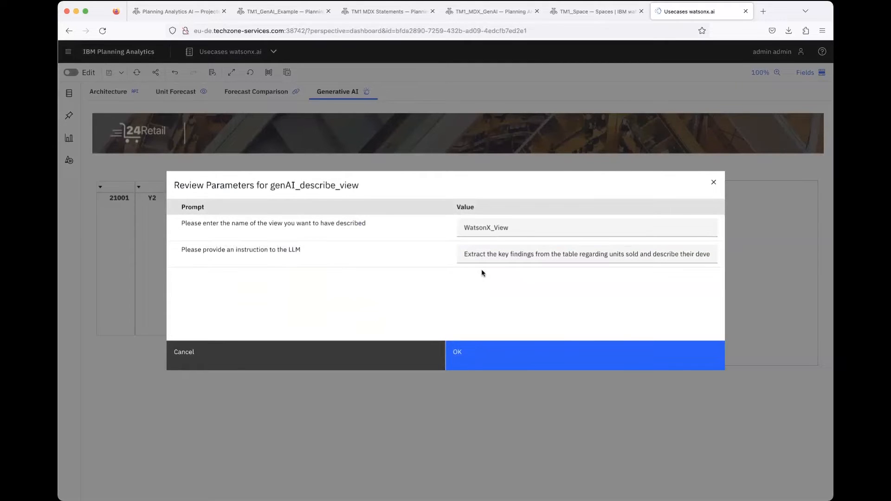
left_click(586, 254)
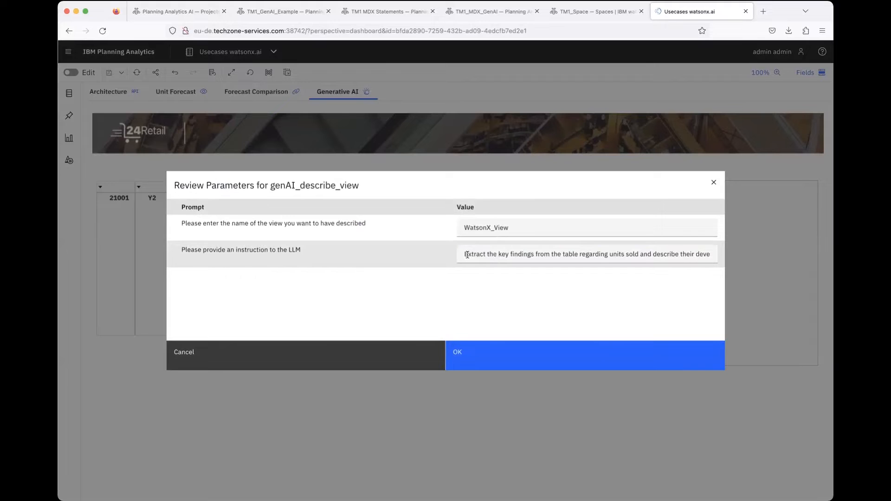
left_click(586, 254)
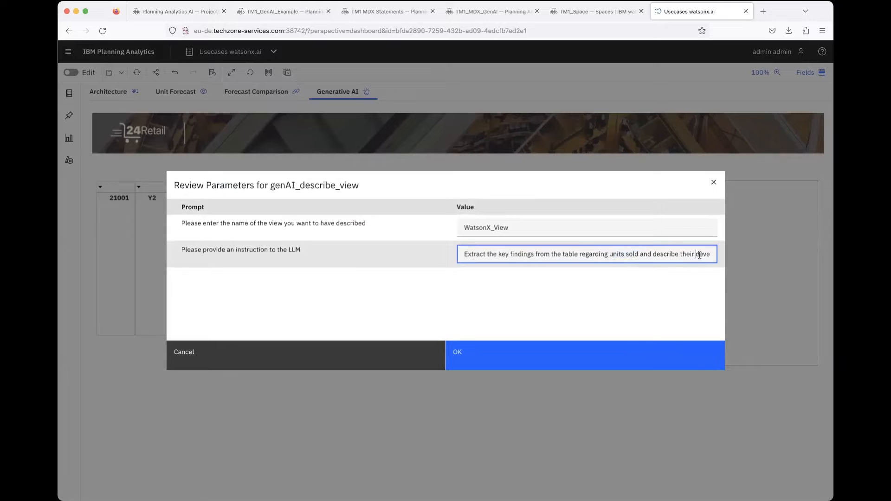
type("development.")
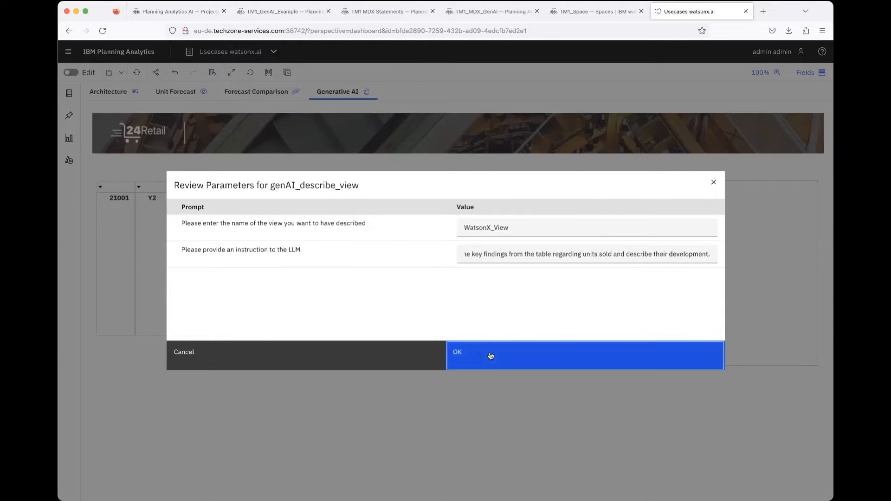
left_click(489, 355)
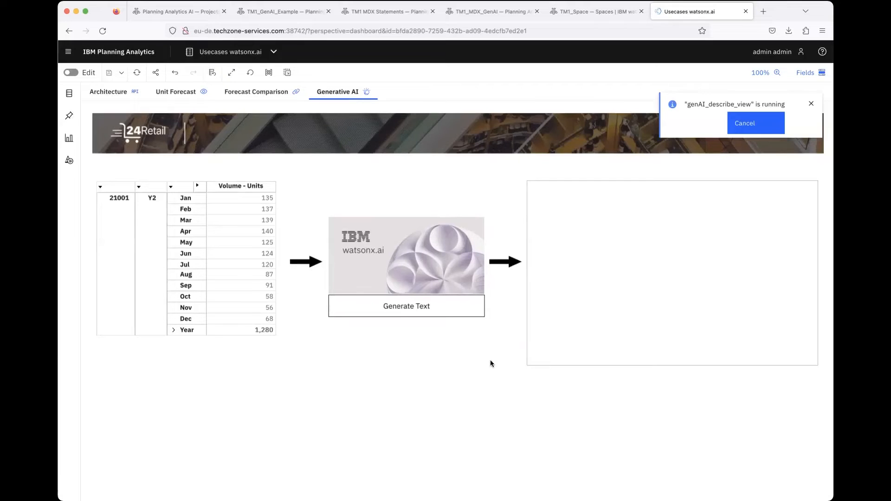
mouse_move(277, 264)
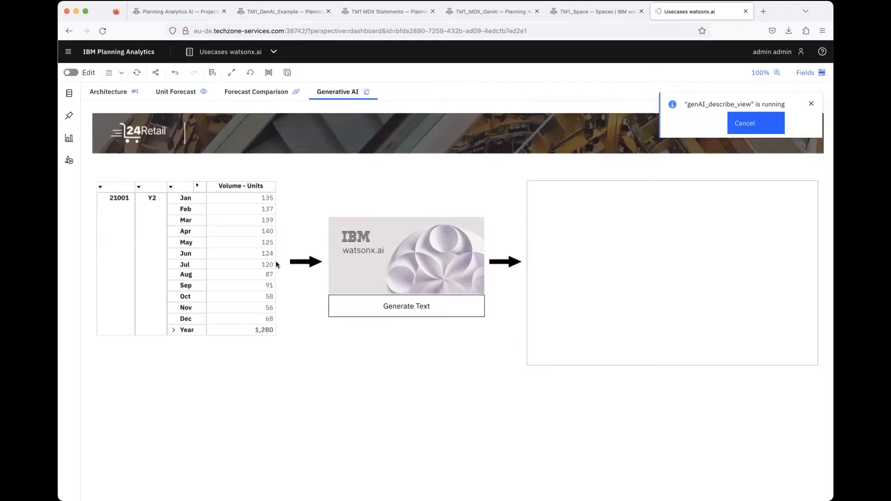
mouse_move(342, 168)
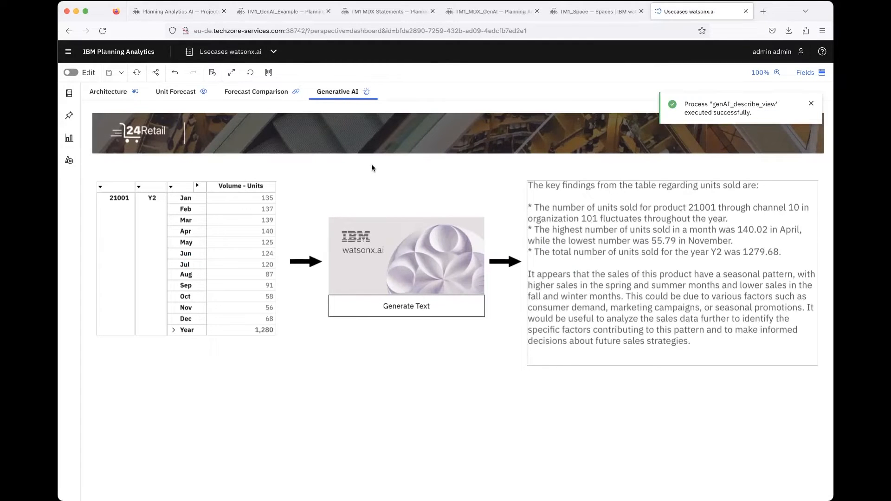
left_click(670, 273)
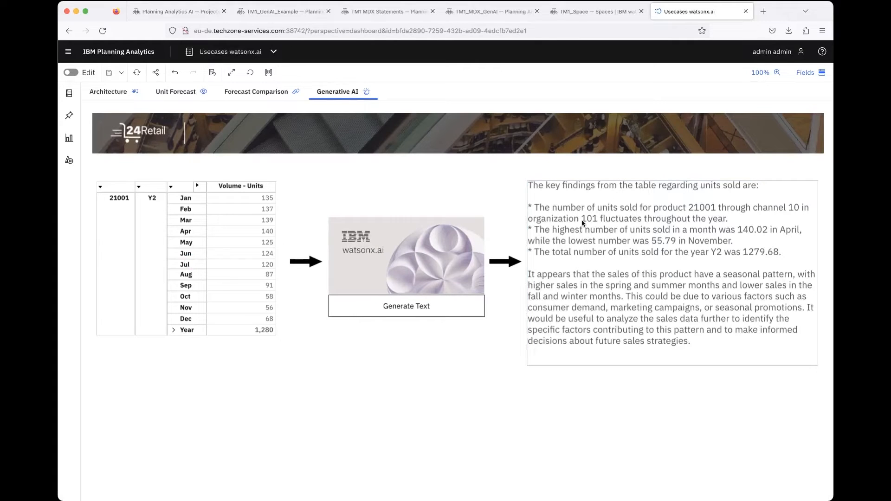
mouse_move(692, 227)
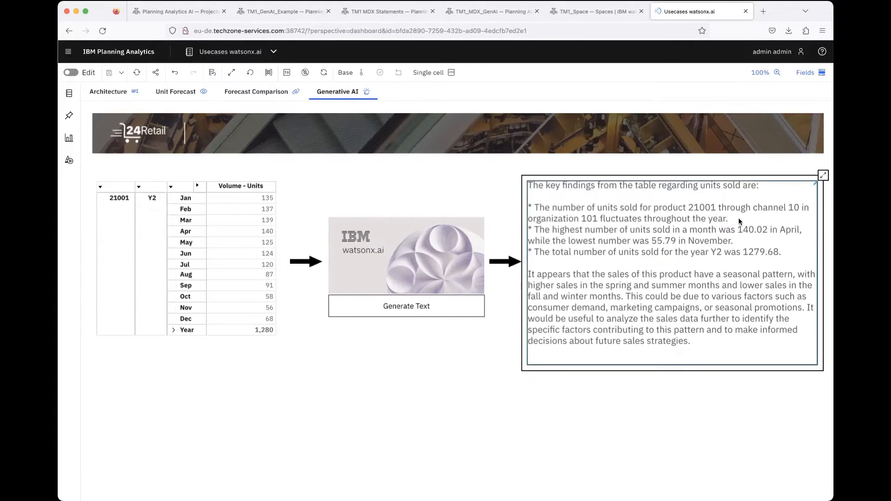
mouse_move(619, 225)
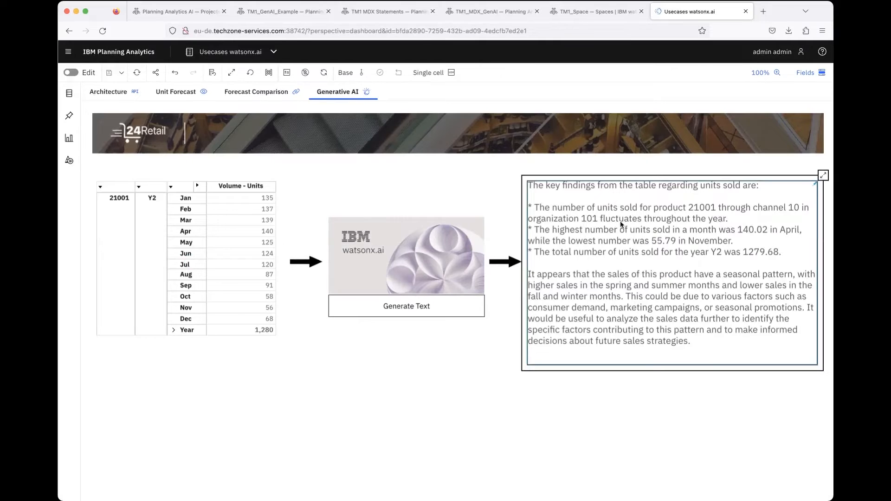
mouse_move(700, 244)
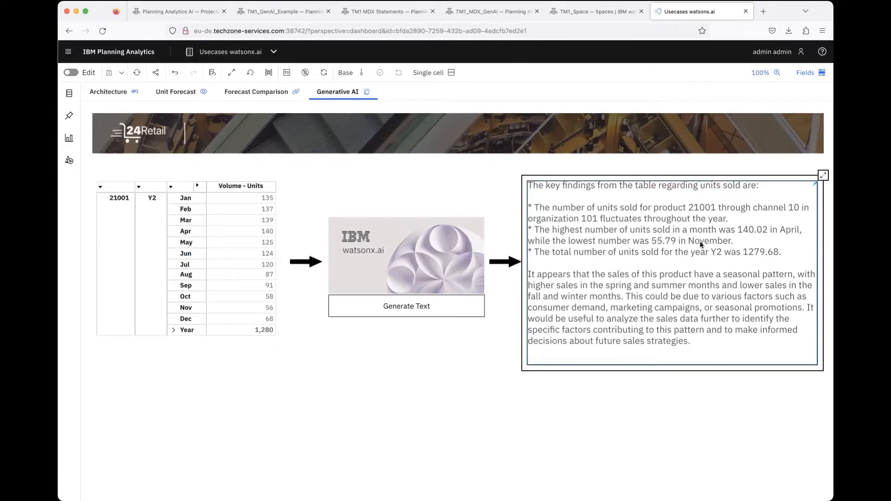
mouse_move(661, 244)
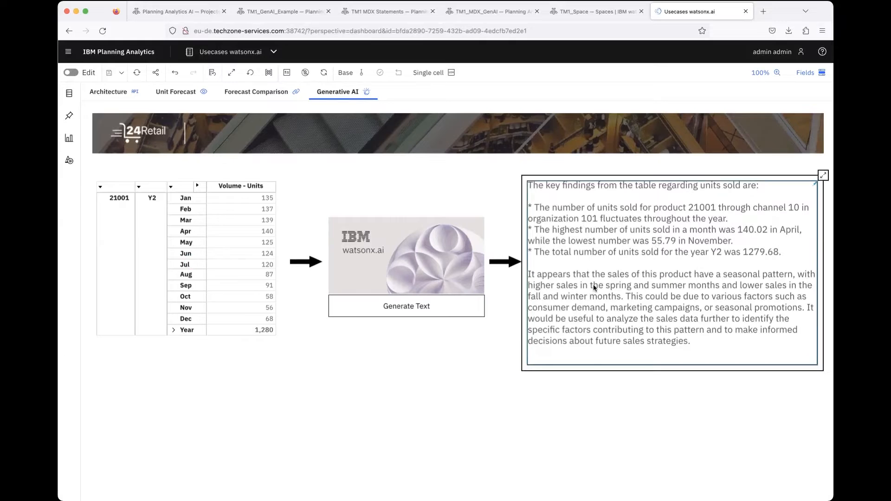
mouse_move(576, 351)
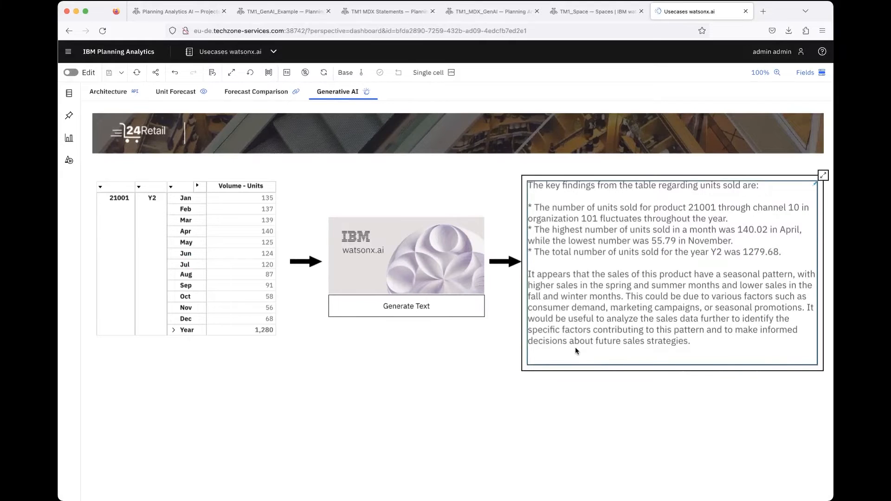
mouse_move(738, 341)
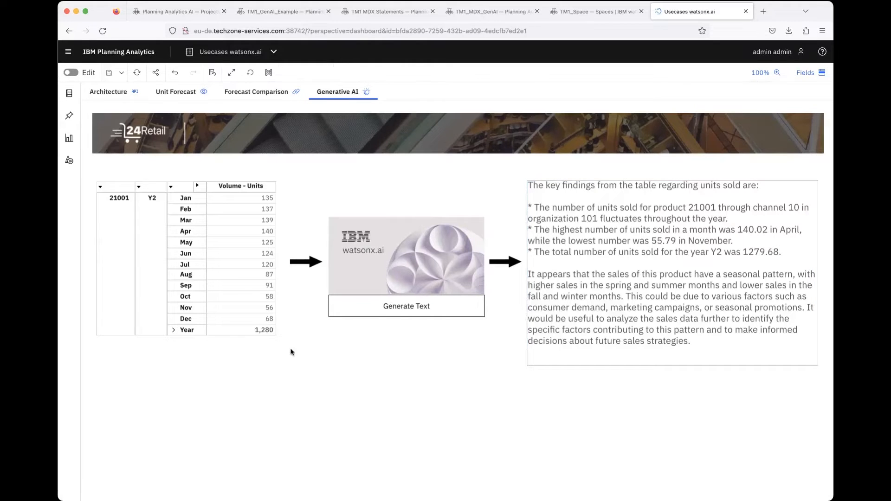
mouse_move(302, 380)
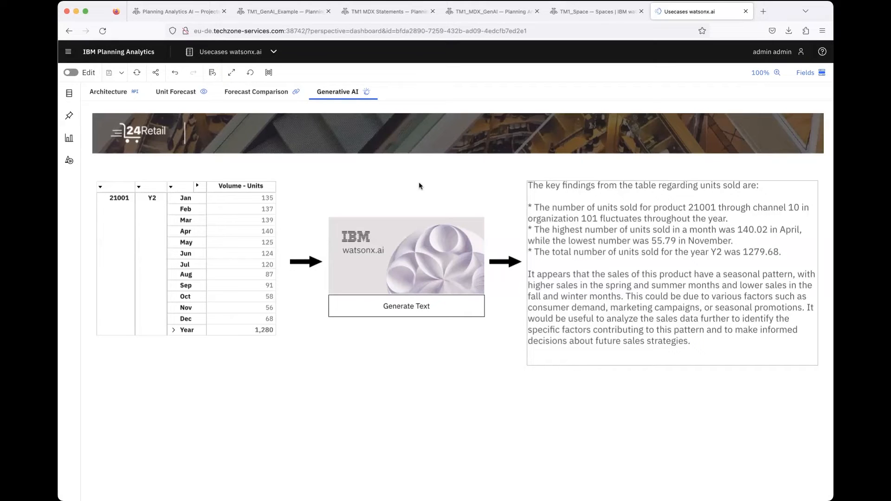
mouse_move(414, 175)
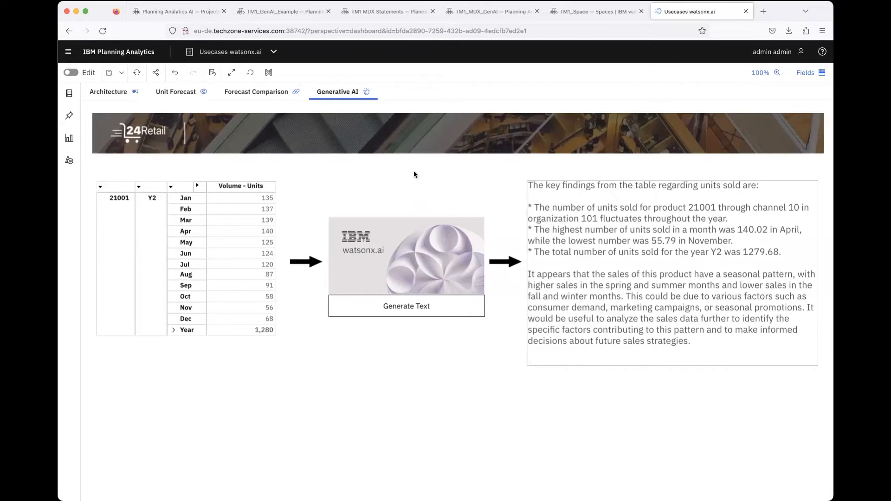
mouse_move(448, 167)
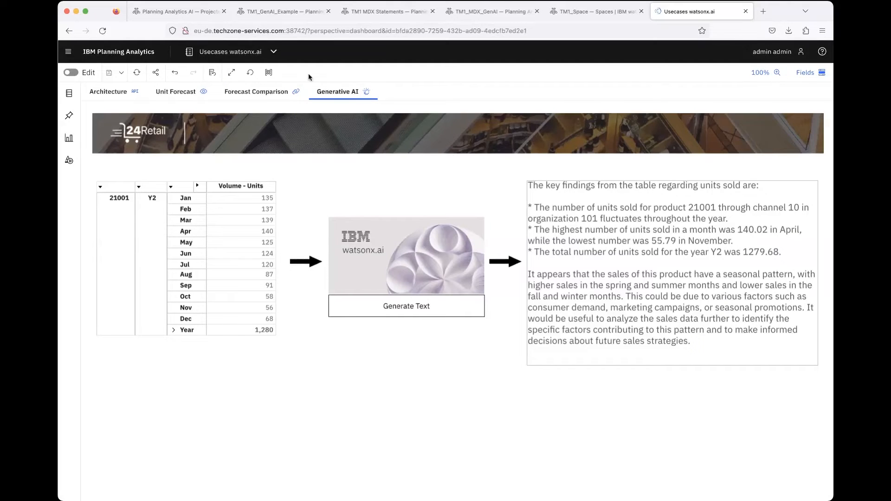
mouse_move(314, 161)
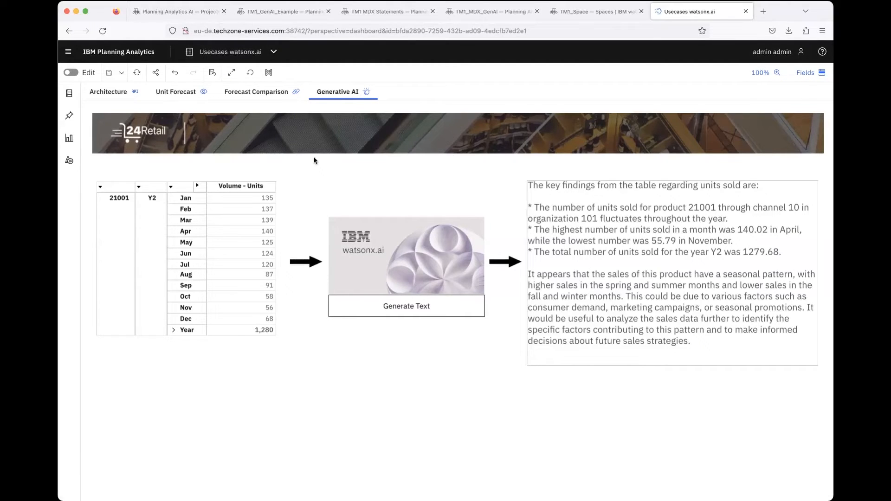
Step: Show the Planning Analytics AI assets, including the Feeders, TM1_Business_Rules and TM1 MDX Statements prompts
left_click(177, 10)
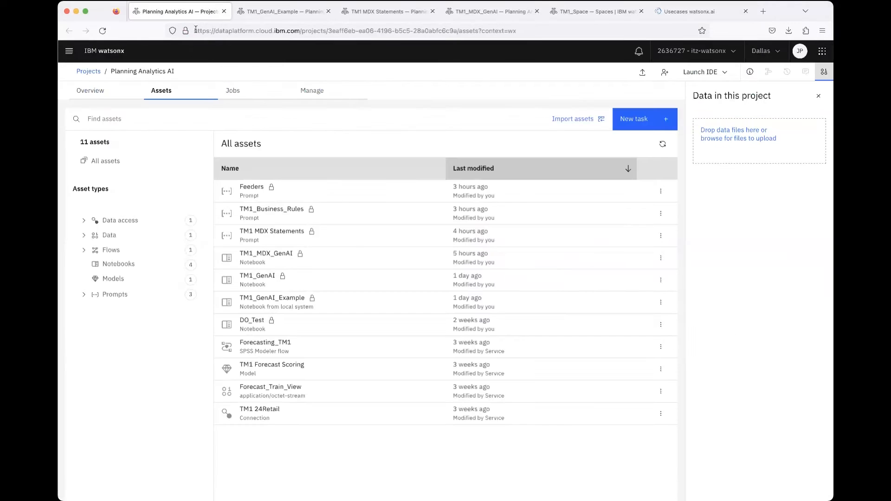
mouse_move(165, 384)
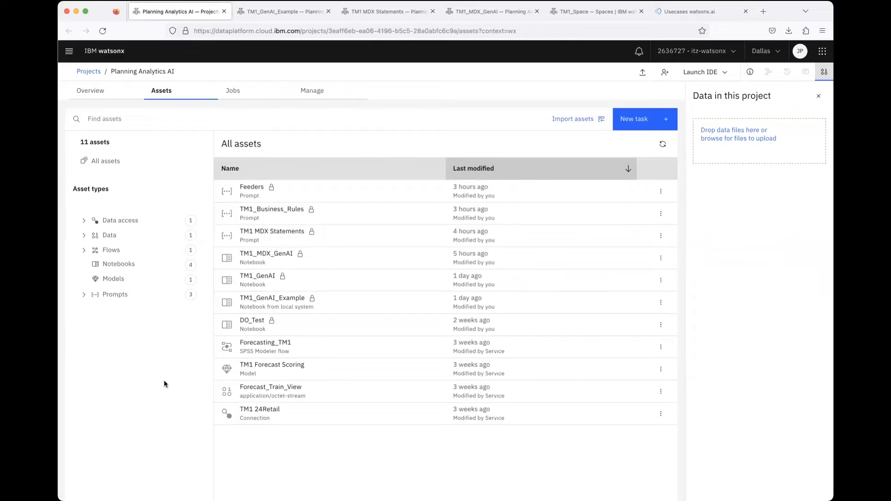
mouse_move(339, 194)
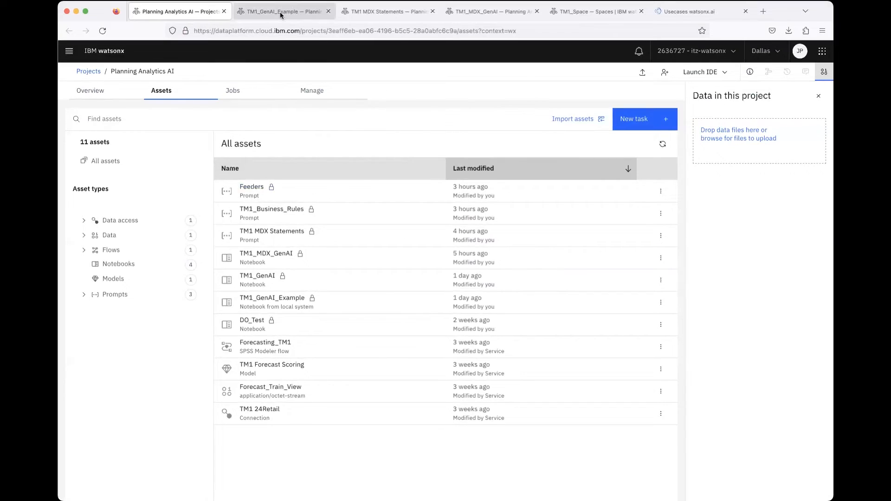
Step: Scroll through TM1_GenAI_Example's TM1py install, Prompt class and TM1/watsonx credentials cells
left_click(284, 11)
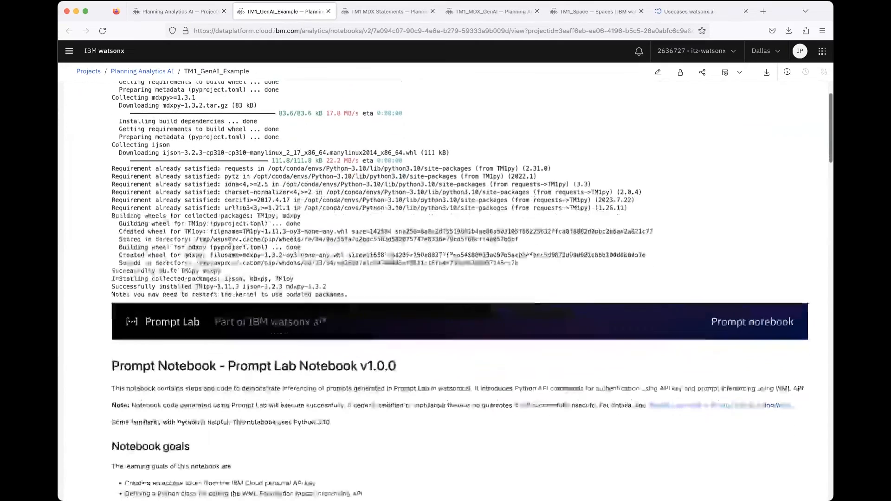
scroll("up", 3)
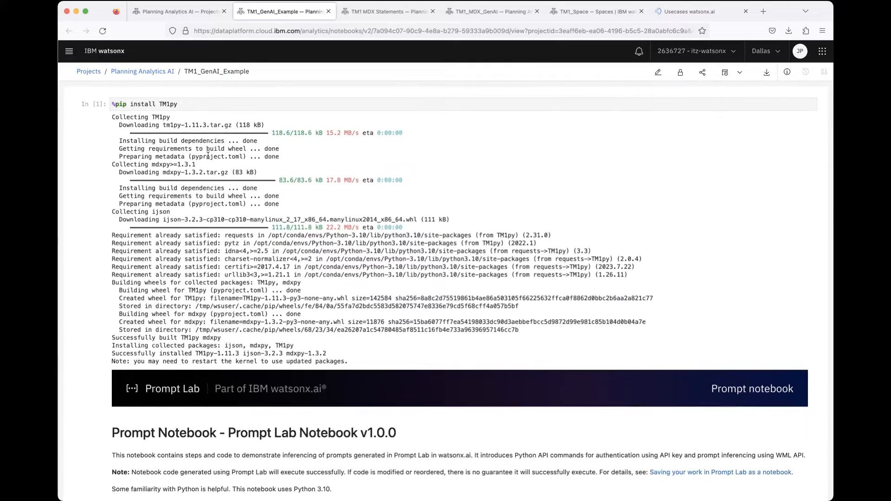
mouse_move(240, 220)
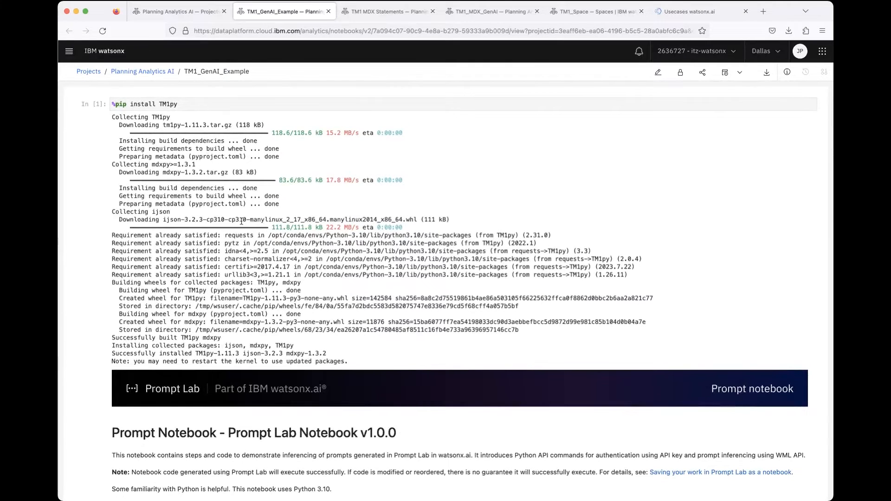
scroll("down", 3)
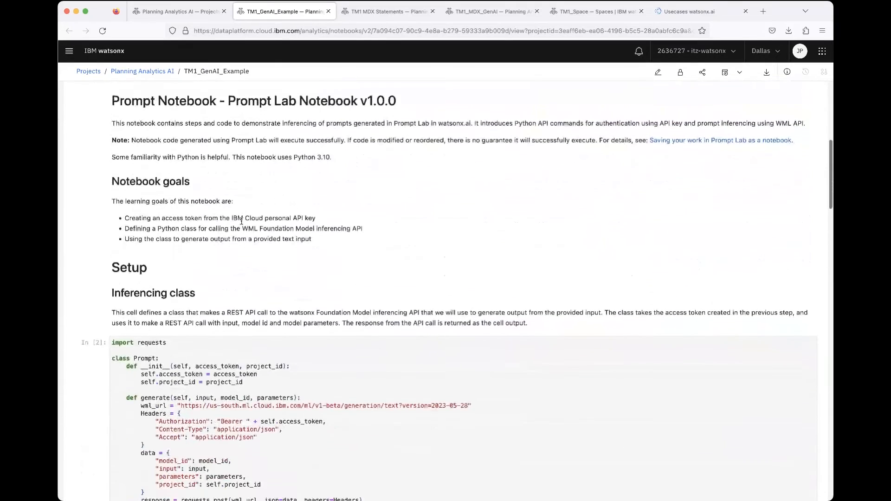
scroll("down", 3)
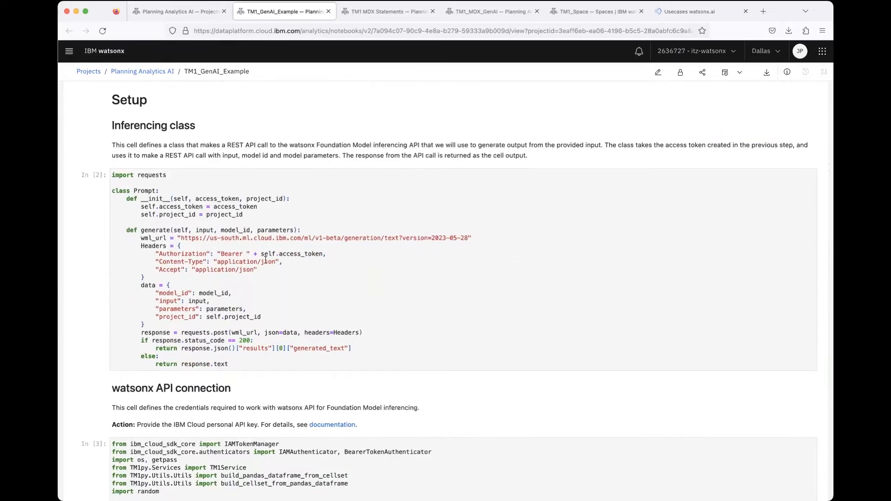
scroll("down", 3)
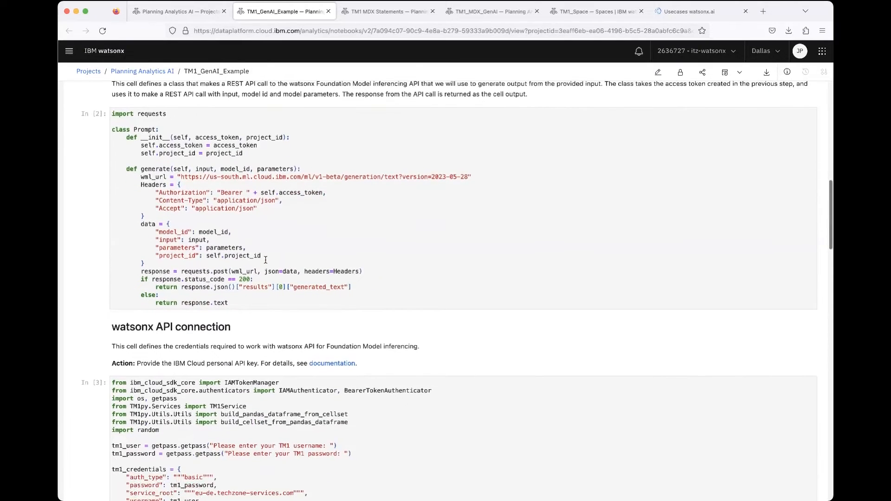
scroll("down", 3)
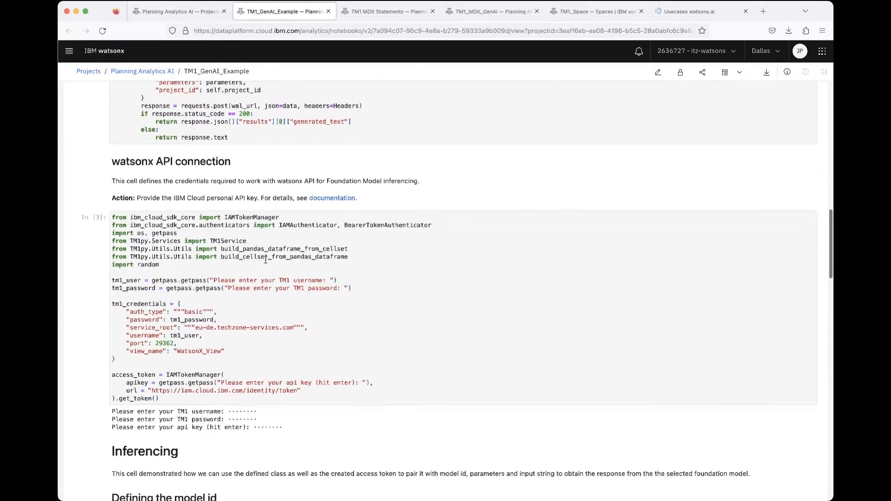
scroll("down", 3)
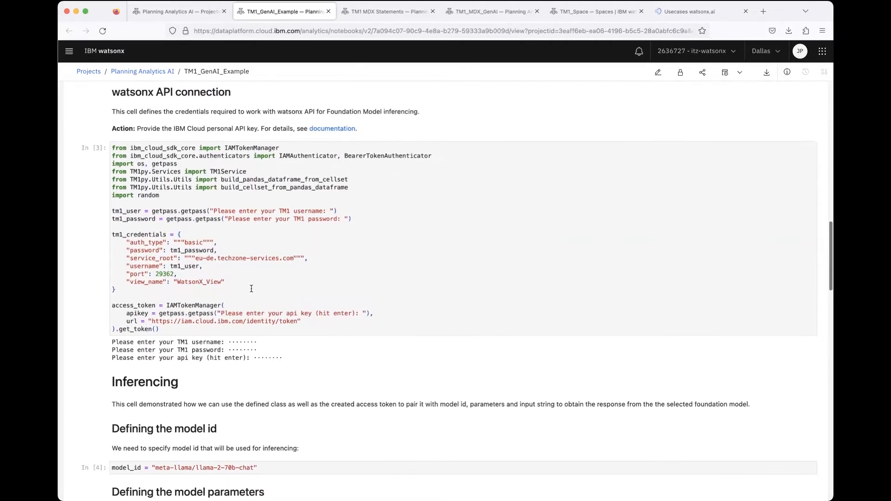
scroll("down", 3)
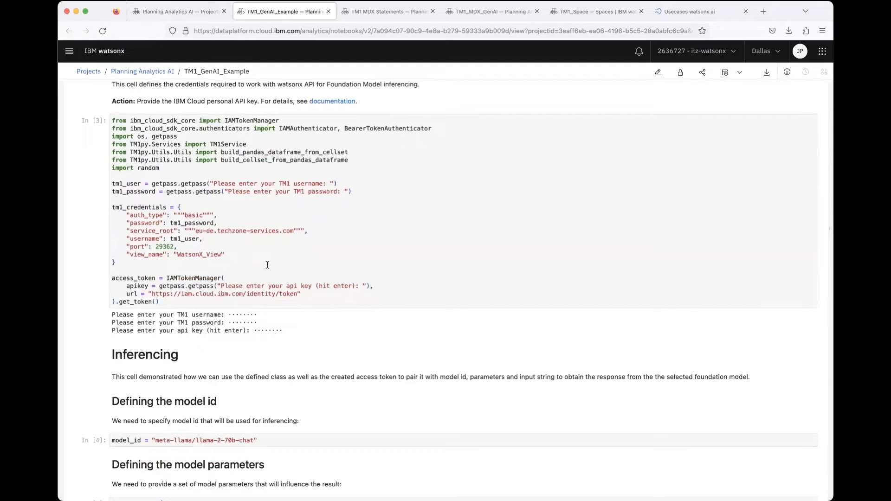
scroll("down", 3)
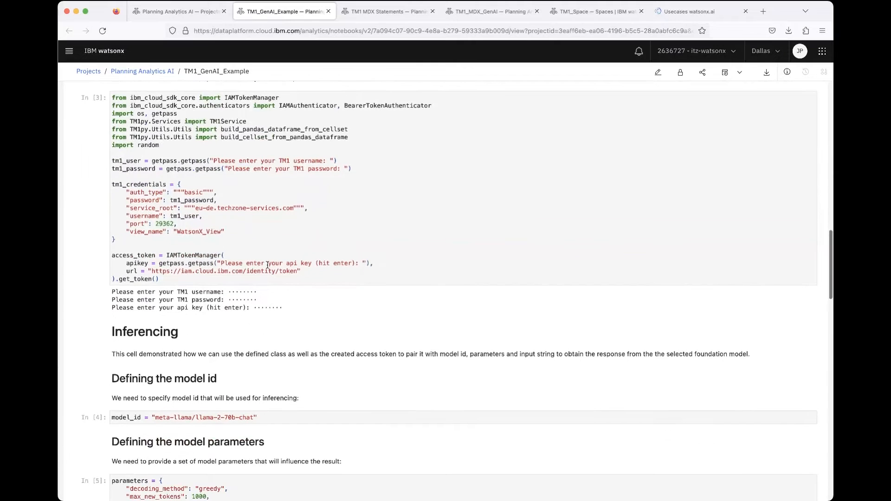
scroll("down", 3)
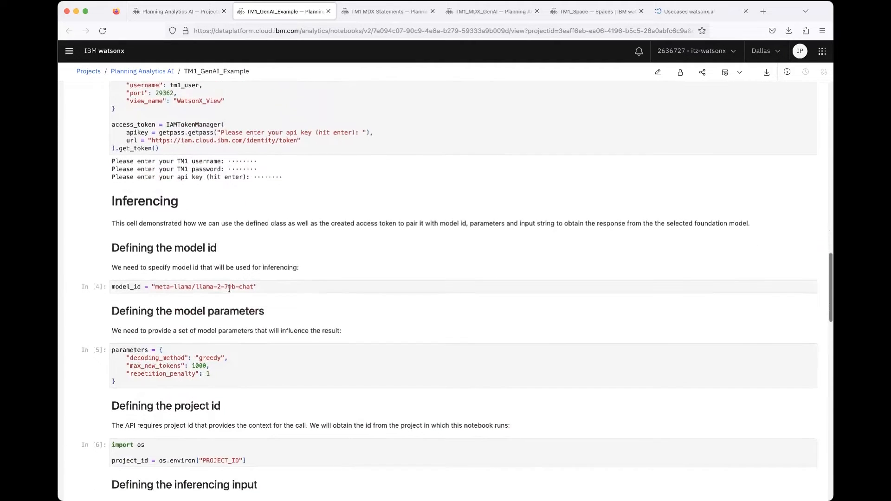
scroll("down", 3)
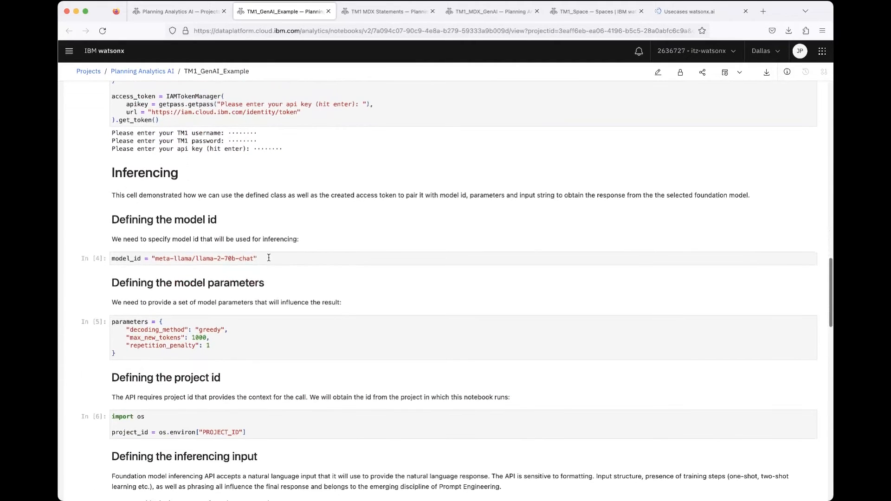
scroll("down", 3)
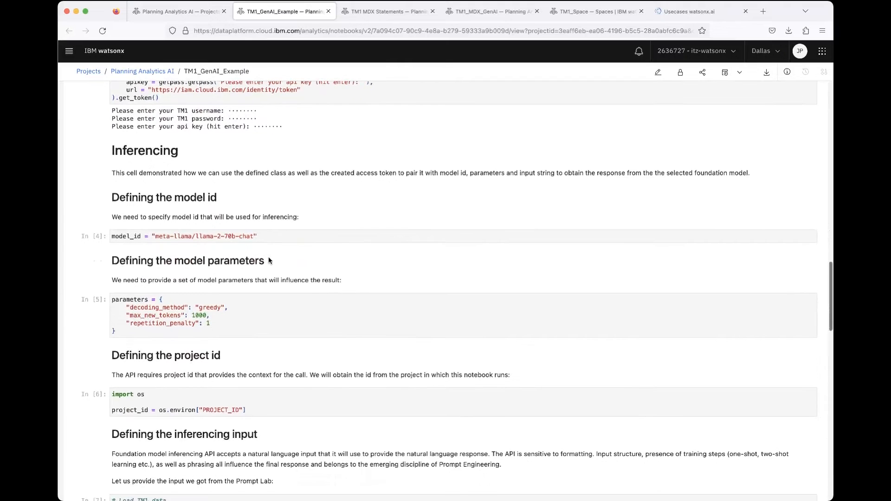
scroll("down", 3)
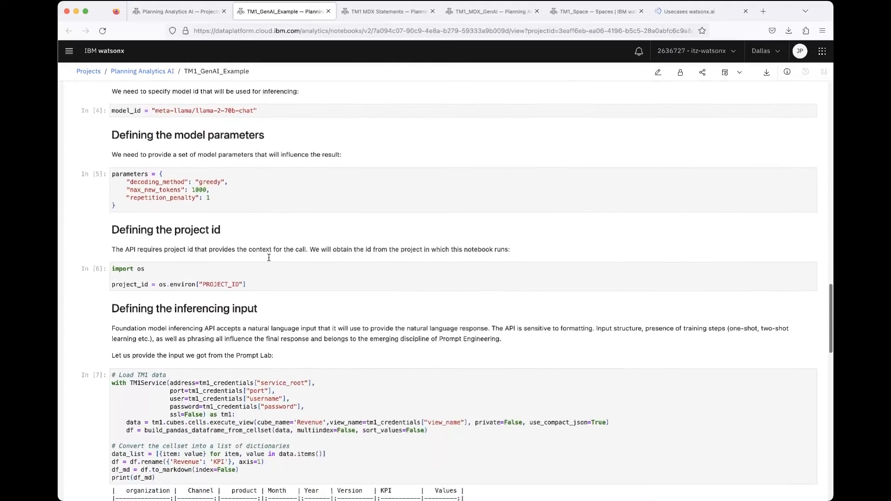
scroll("down", 3)
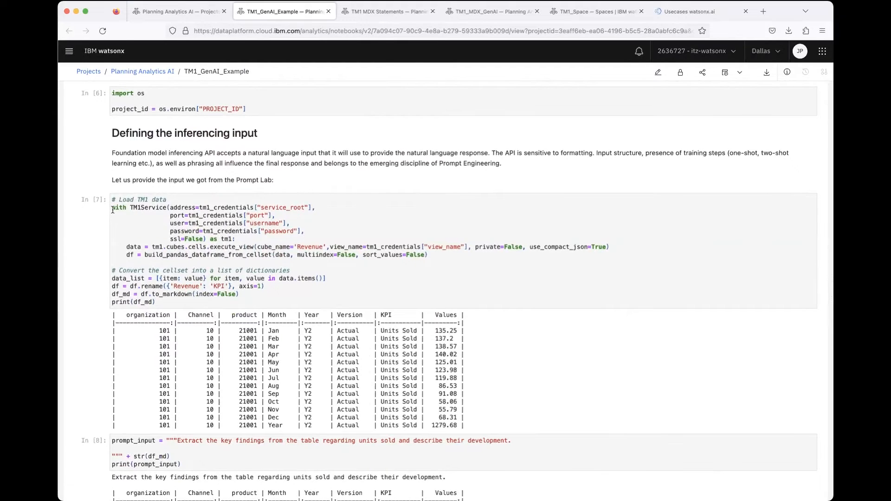
mouse_move(216, 264)
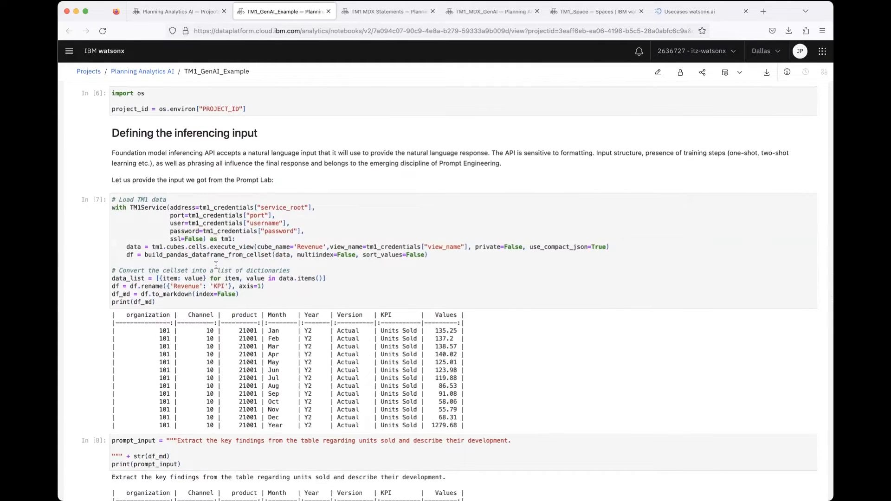
scroll("down", 3)
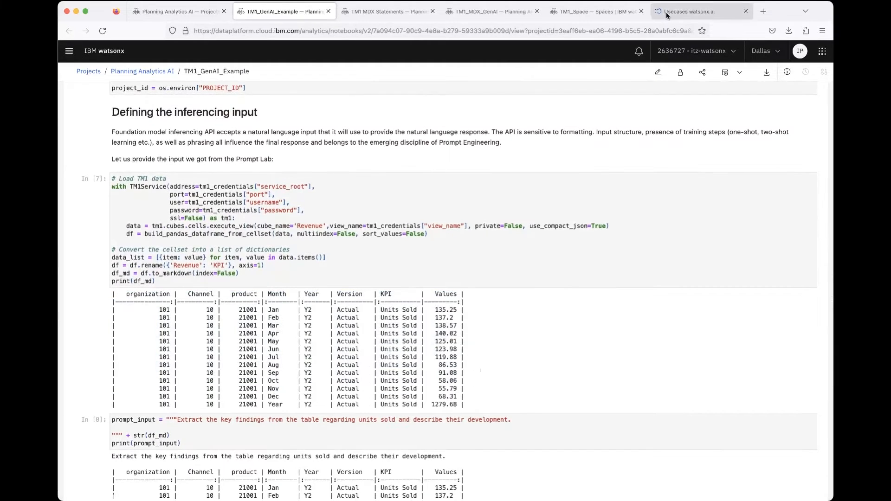
left_click(688, 10)
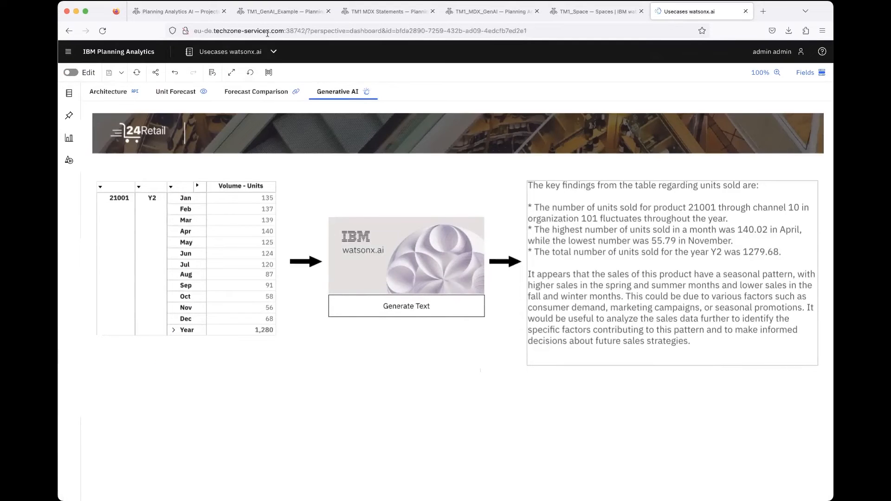
left_click(283, 10)
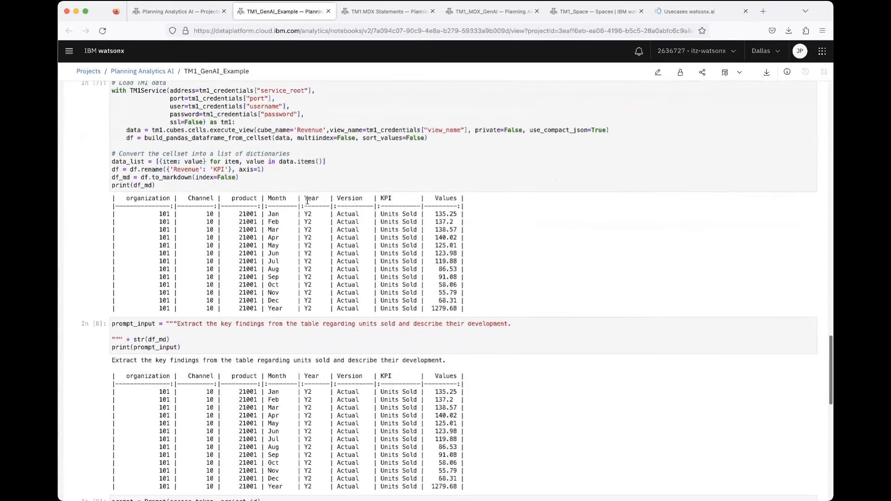
scroll("down", 3)
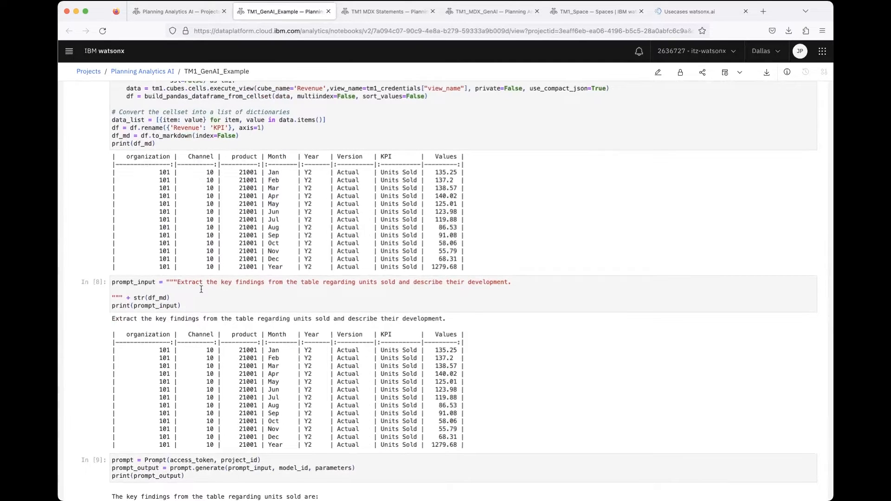
scroll("down", 3)
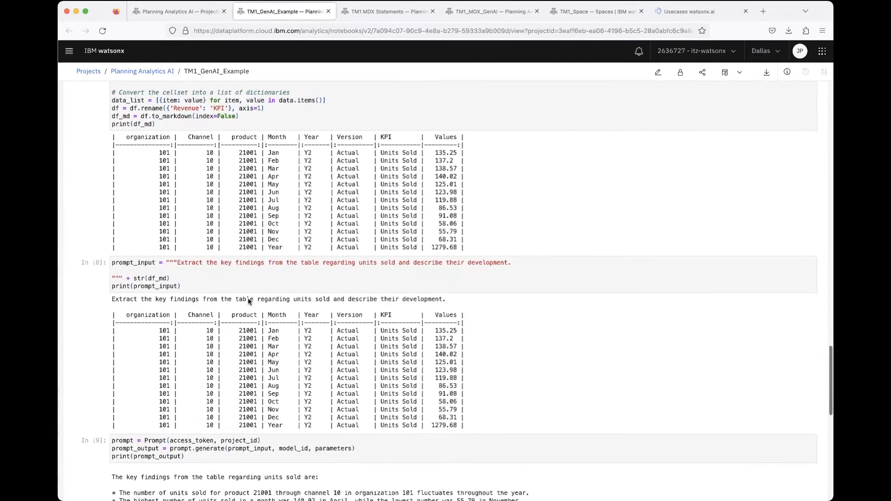
scroll("down", 3)
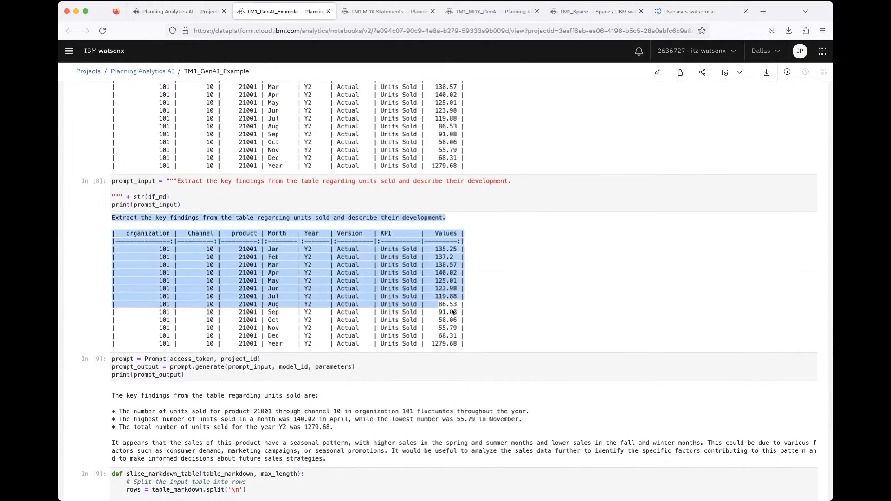
scroll("down", 3)
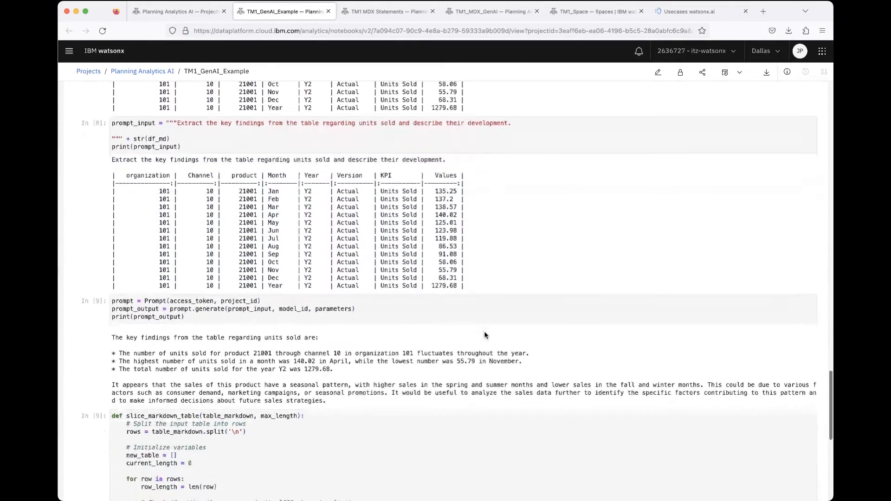
scroll("down", 3)
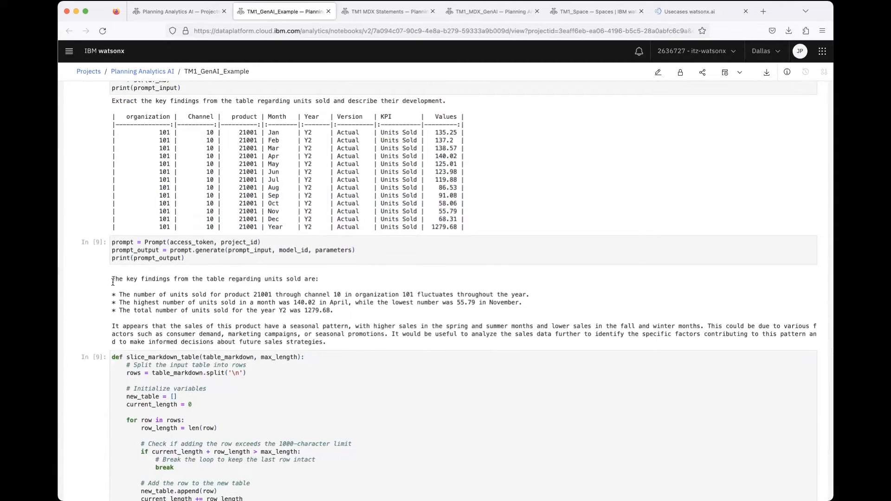
mouse_move(106, 281)
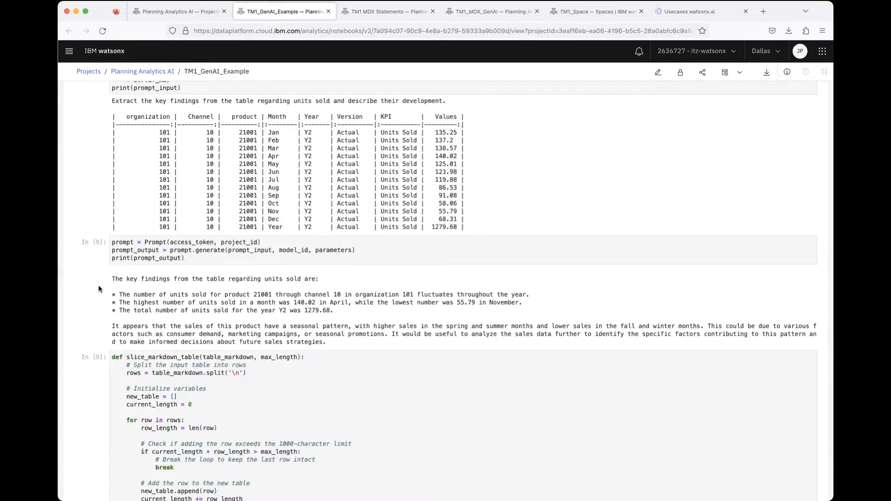
scroll("down", 3)
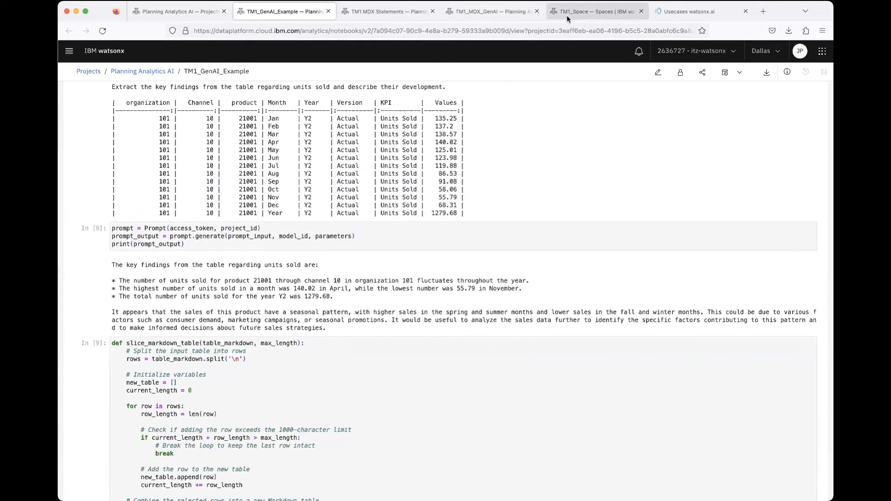
Step: Open the TM1 GenAI deployment in TM1_Space and copy its private endpoint
left_click(594, 11)
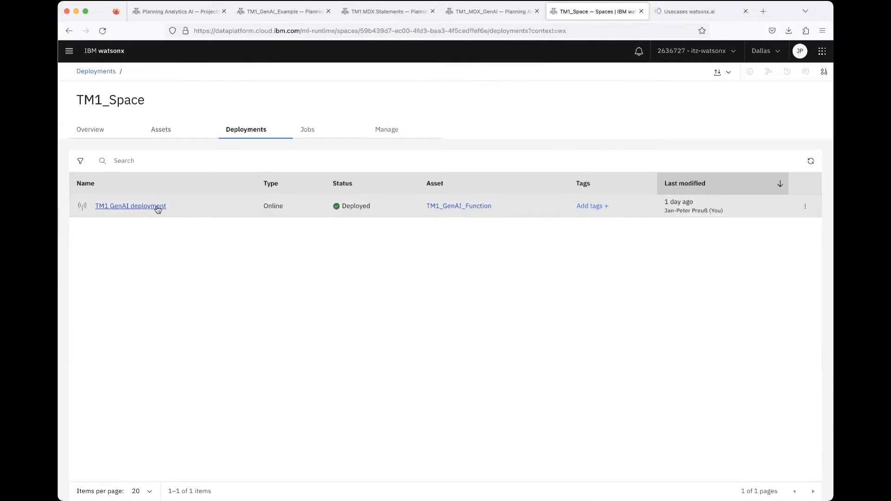
mouse_move(149, 236)
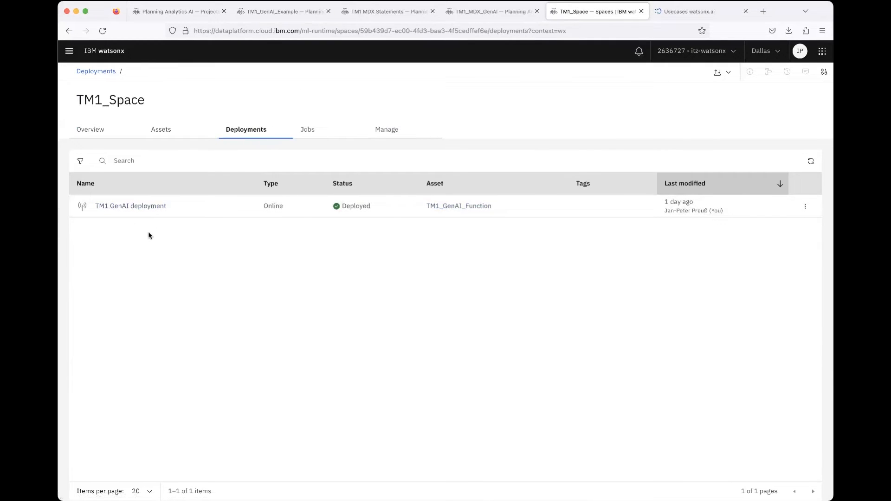
left_click(130, 206)
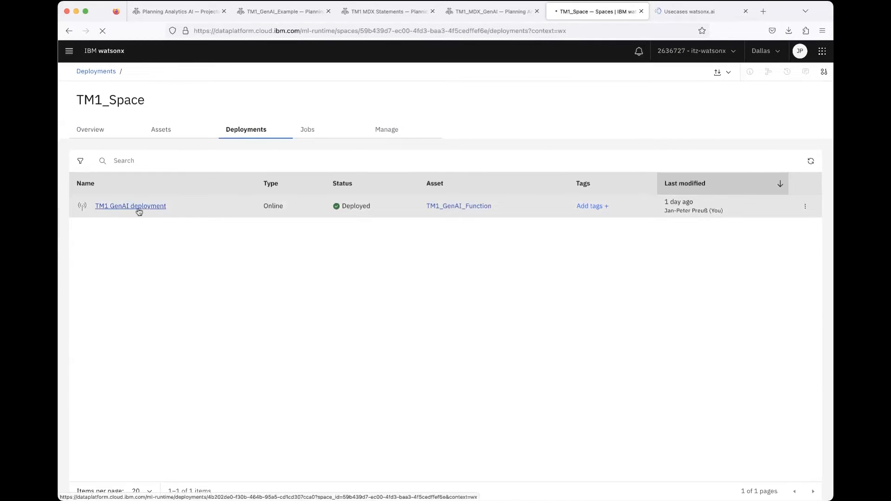
left_click(130, 206)
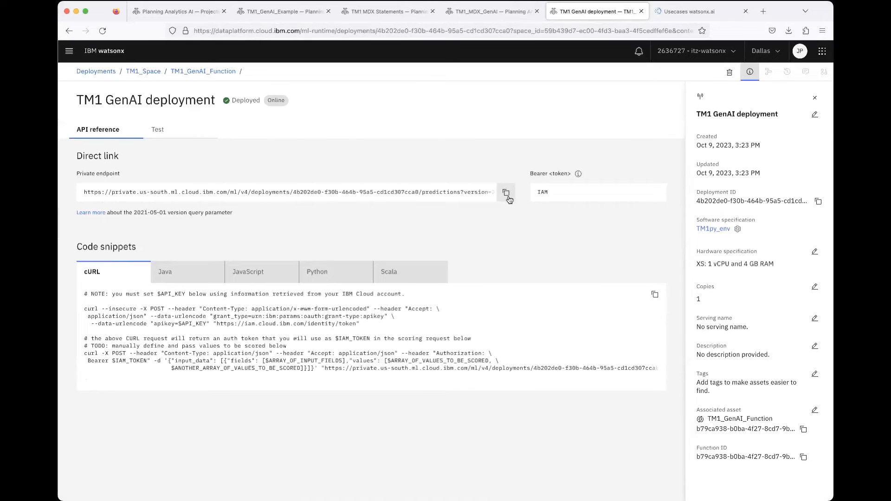
mouse_move(505, 175)
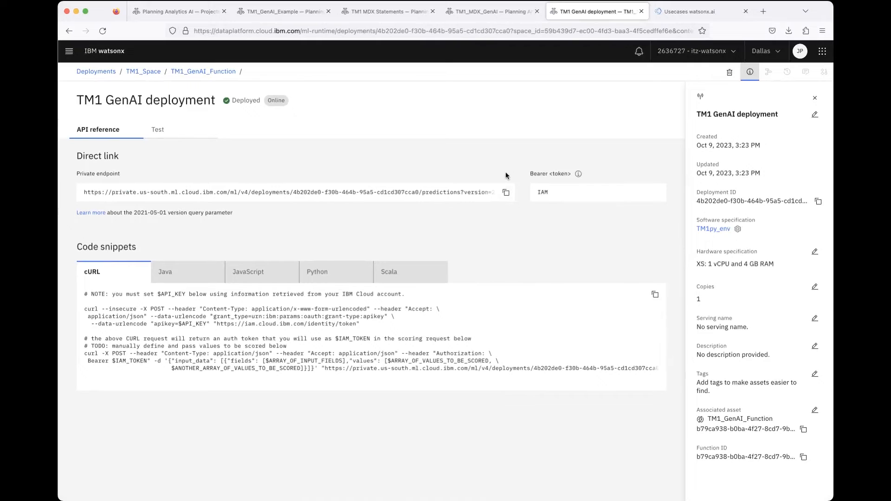
mouse_move(456, 172)
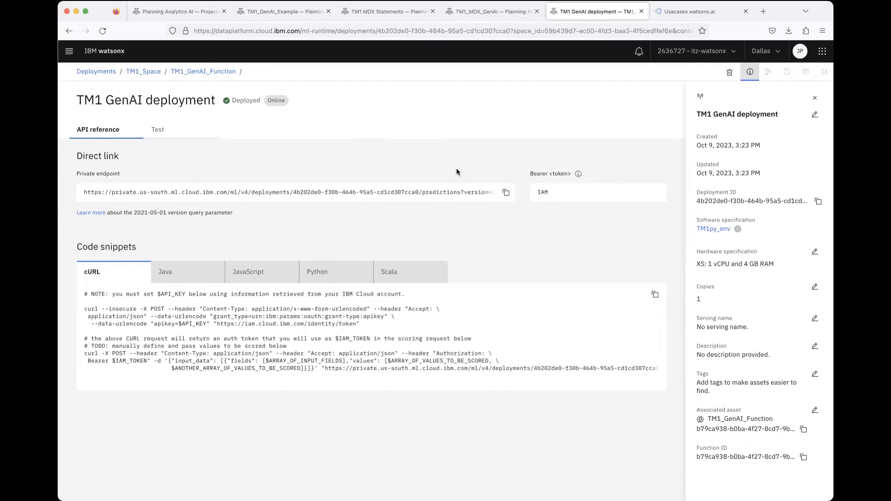
mouse_move(264, 141)
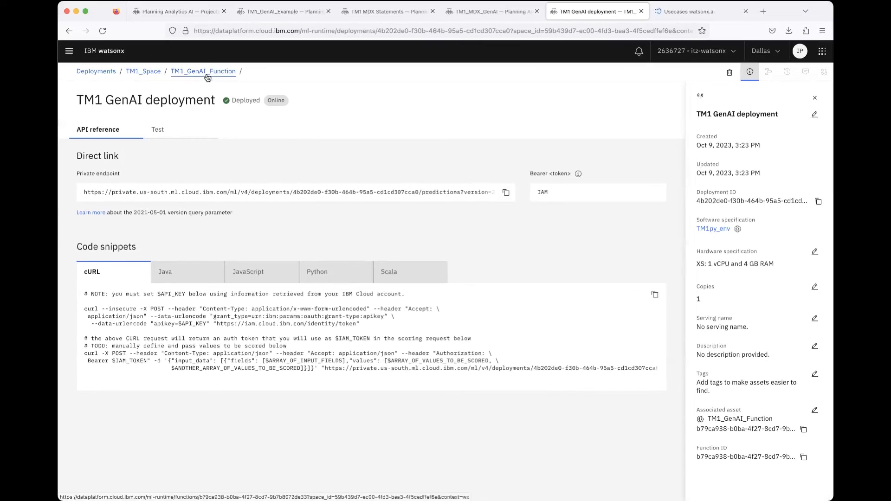
mouse_move(203, 71)
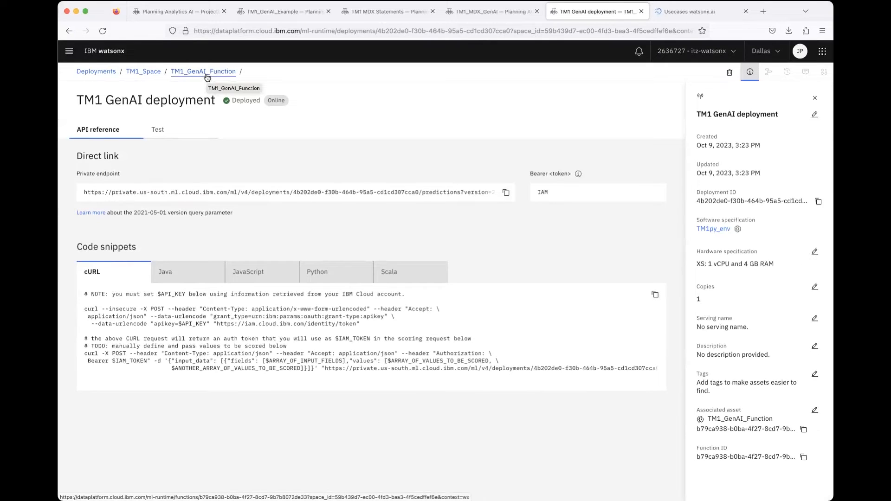
Step: Go via the TM1_GenAI_Function asset and project assets to the Usecases watsonx.ai dashboard
left_click(203, 71)
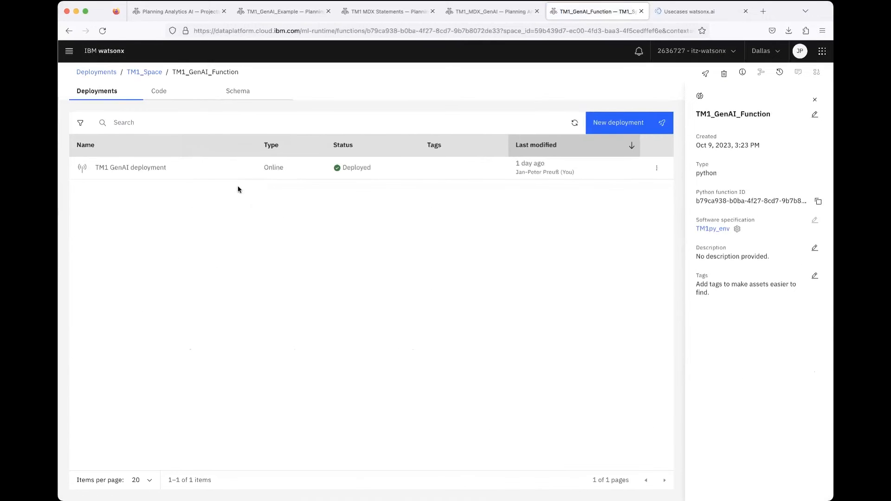
mouse_move(392, 251)
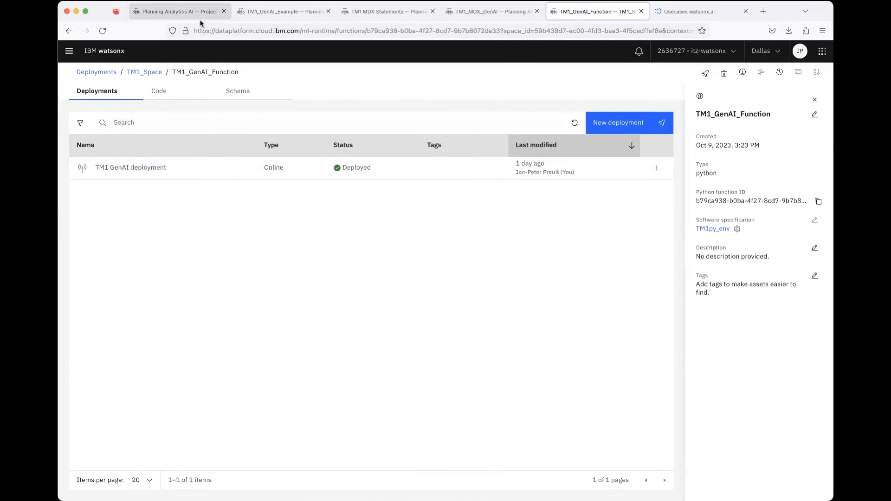
left_click(178, 11)
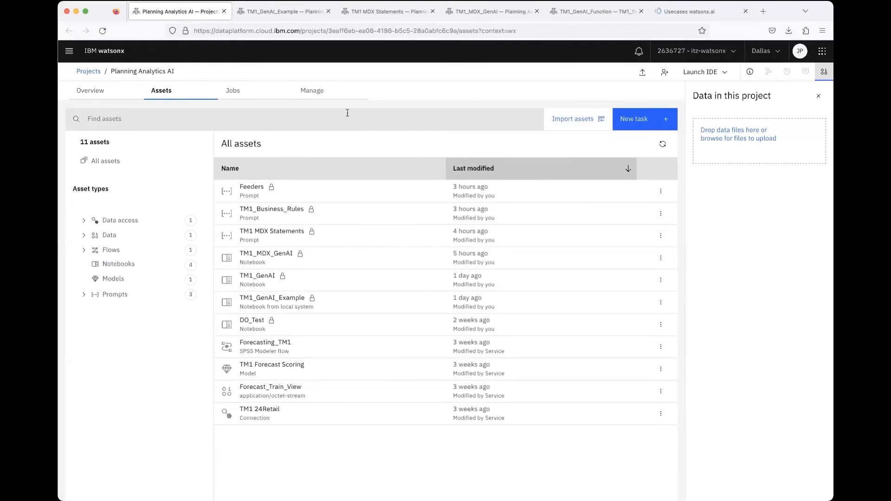
mouse_move(355, 104)
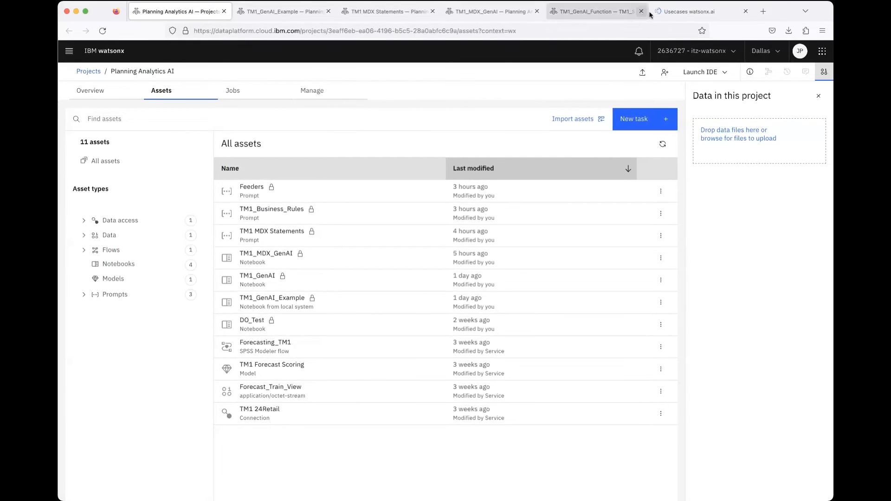
left_click(688, 11)
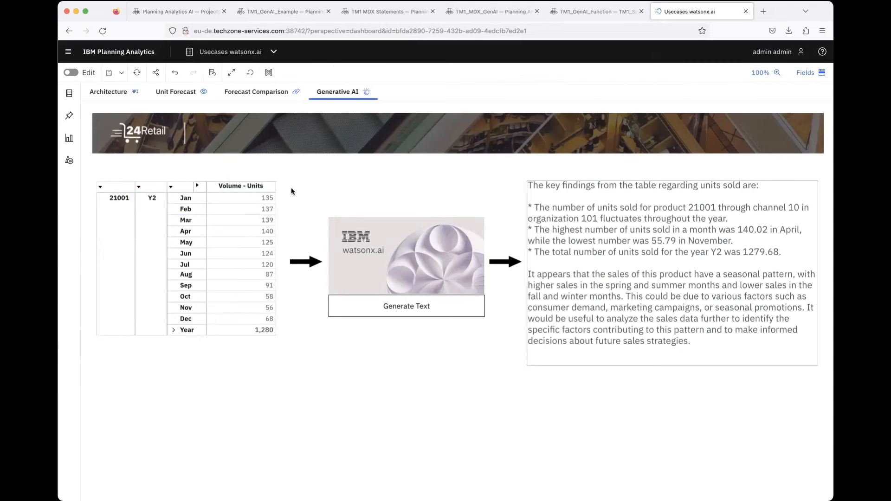
left_click(386, 10)
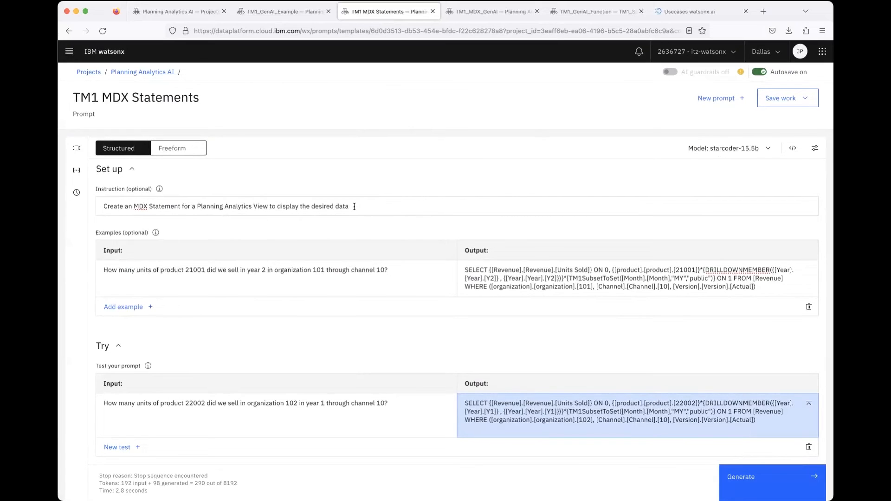
mouse_move(328, 190)
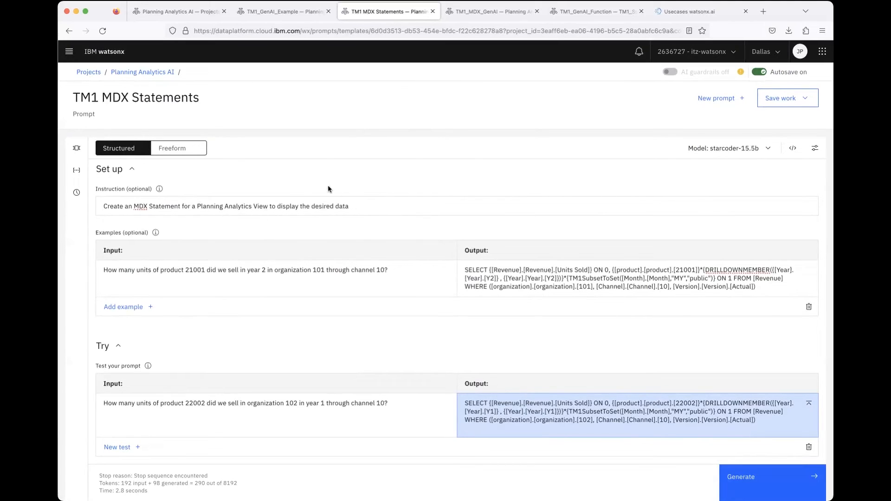
mouse_move(178, 184)
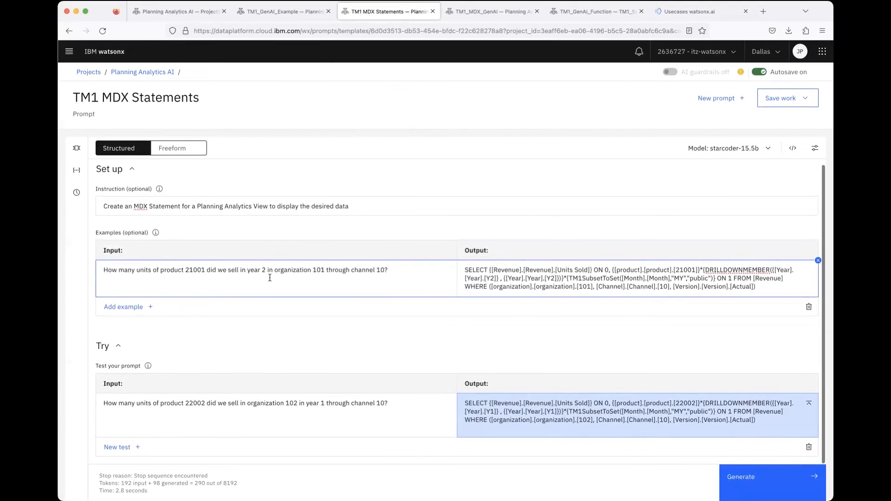
Step: Review the MDX prompt's example and test output, then switch to TM1_MDX_GenAI
left_click(631, 278)
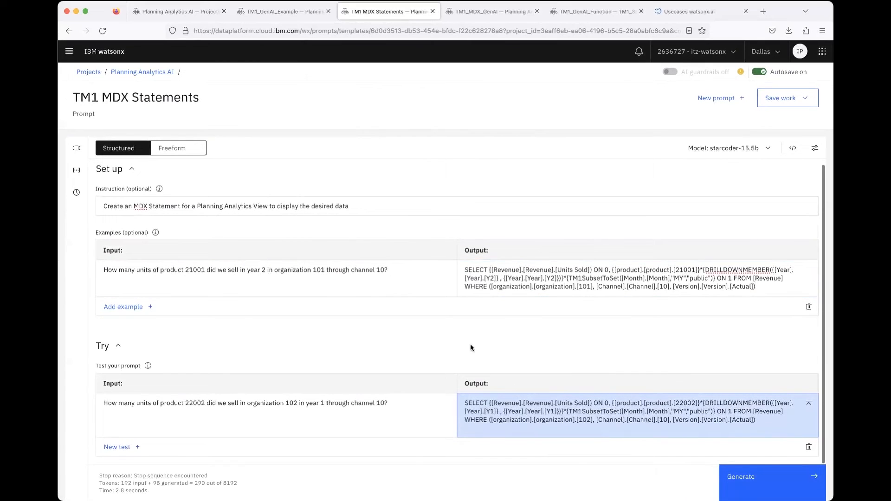
left_click(274, 419)
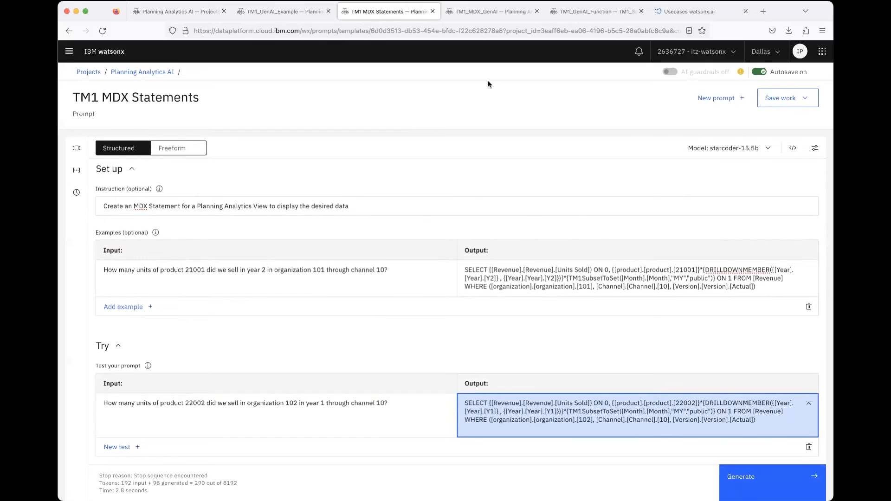
left_click(491, 10)
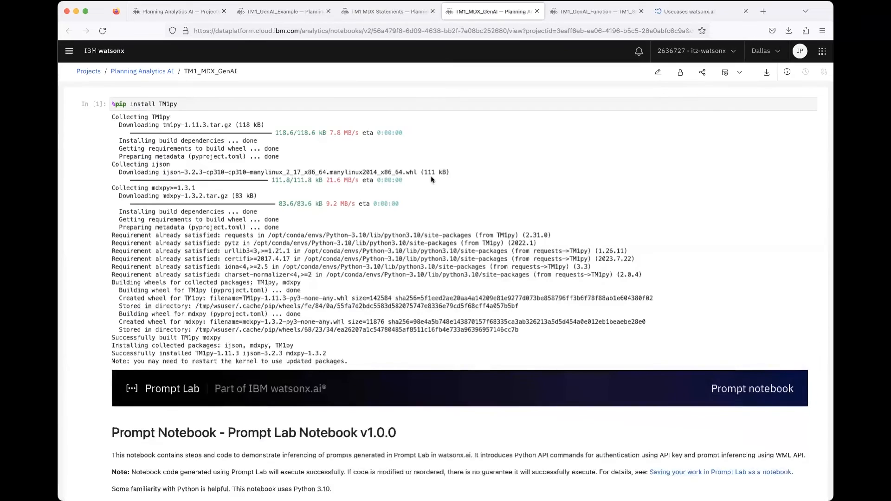
scroll("down", 3)
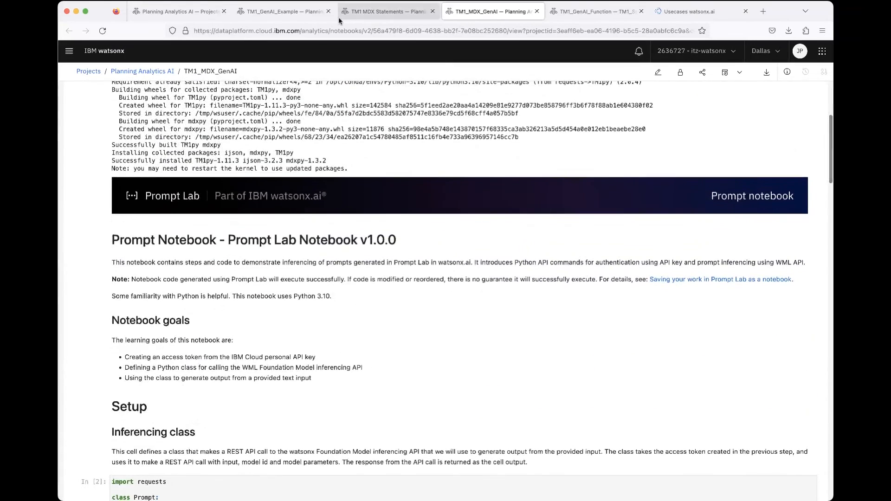
scroll("down", 3)
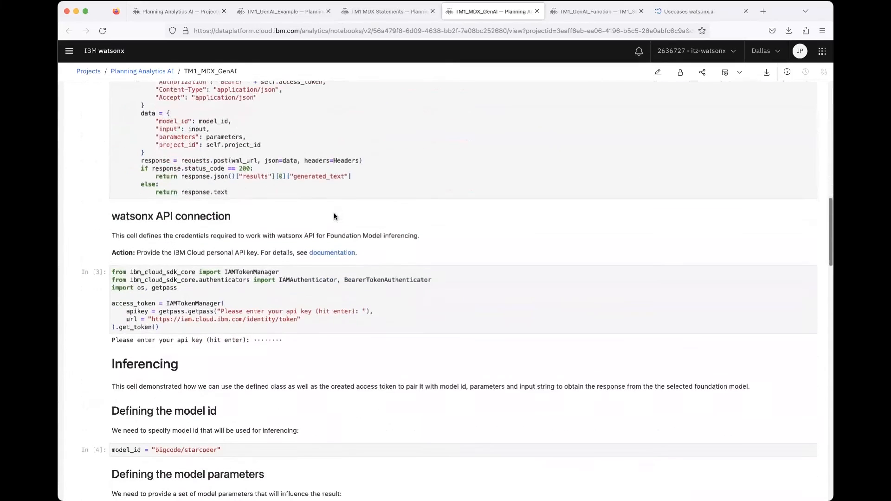
scroll("down", 3)
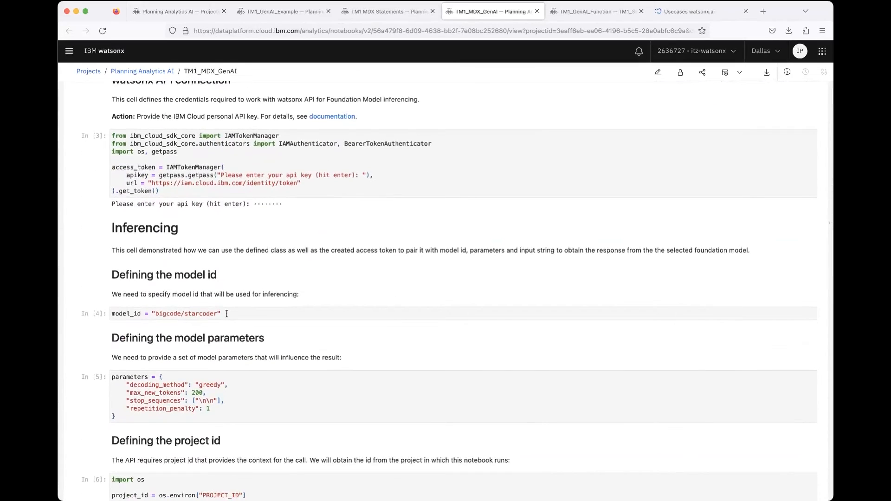
scroll("down", 3)
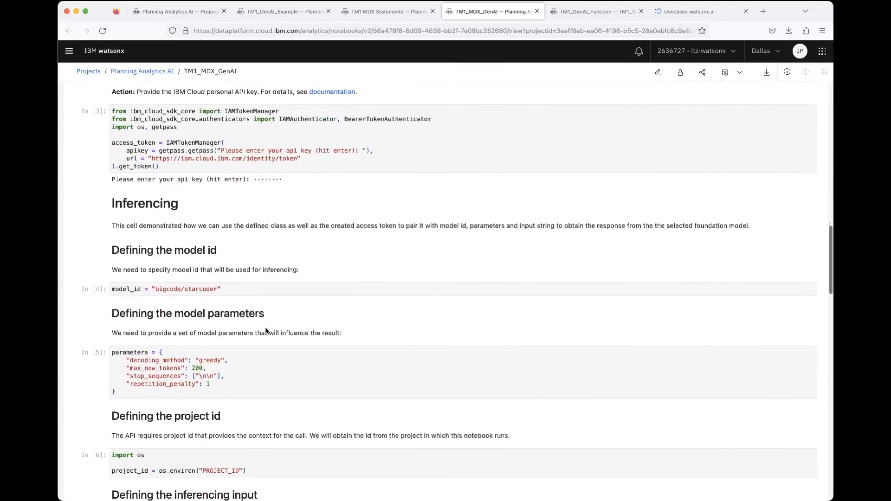
scroll("down", 3)
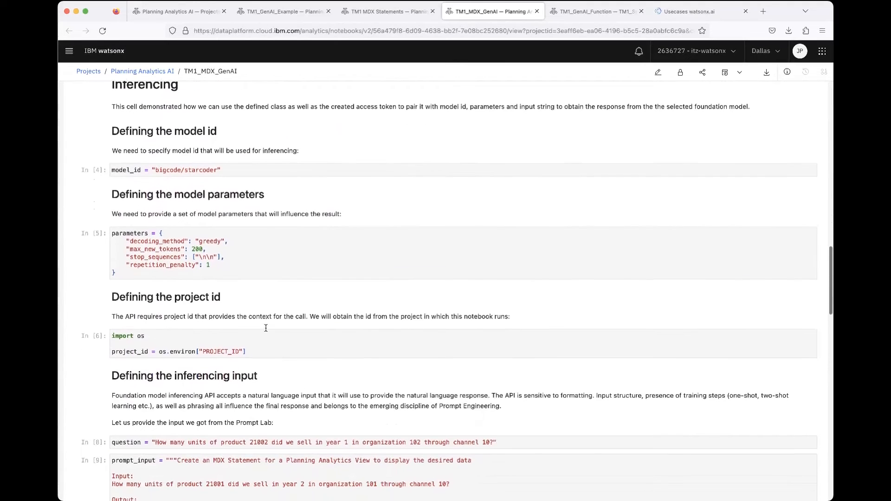
scroll("down", 3)
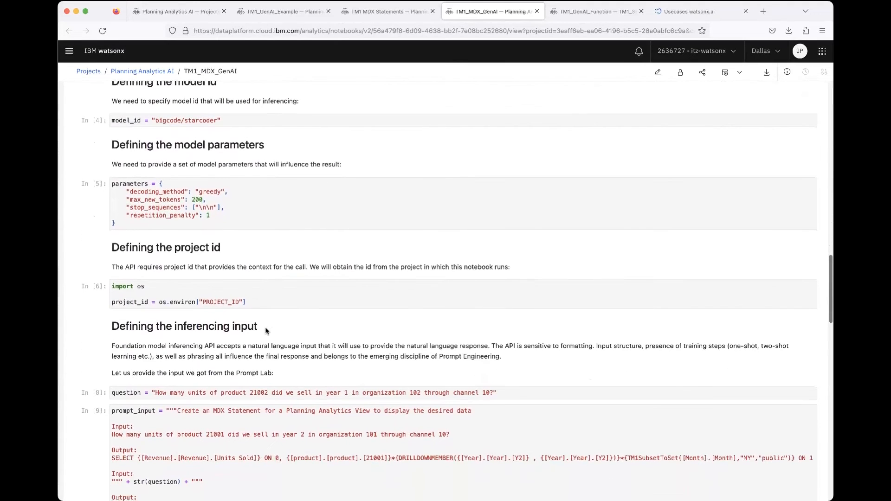
scroll("down", 3)
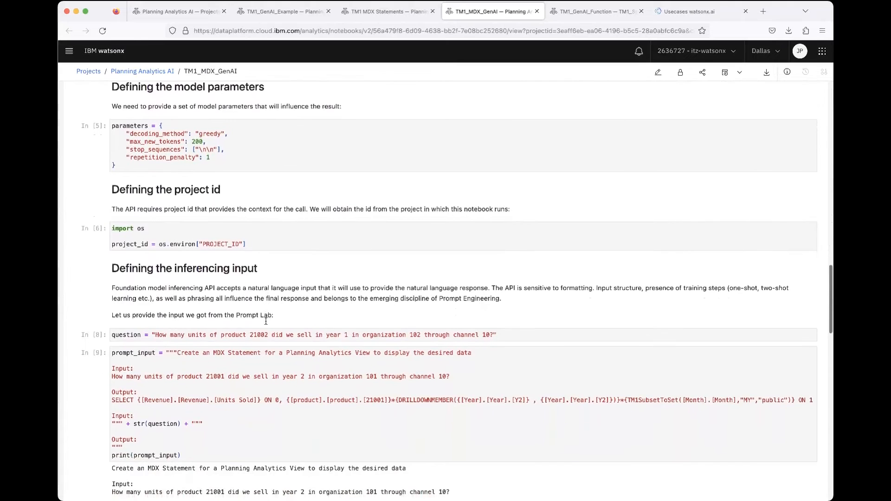
scroll("down", 3)
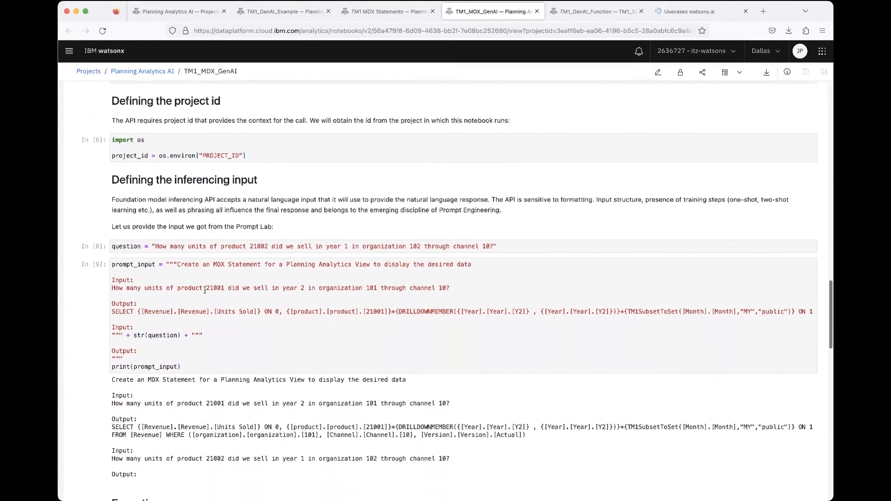
scroll("down", 3)
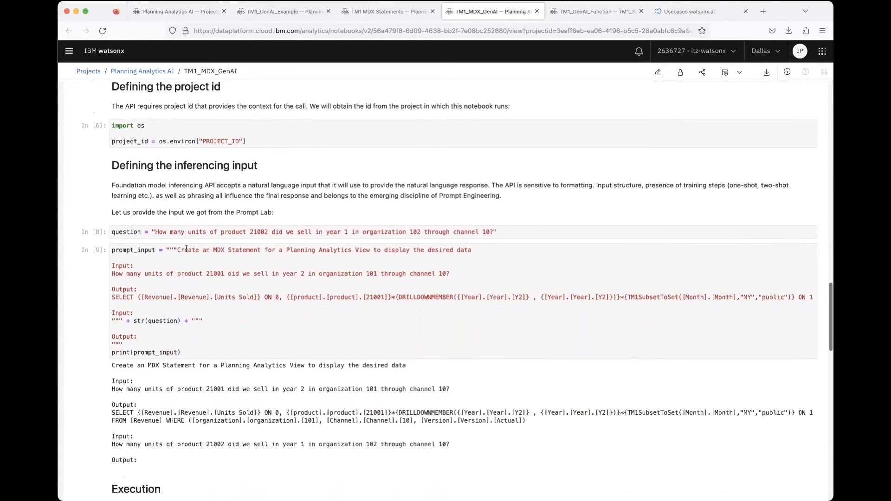
scroll("down", 3)
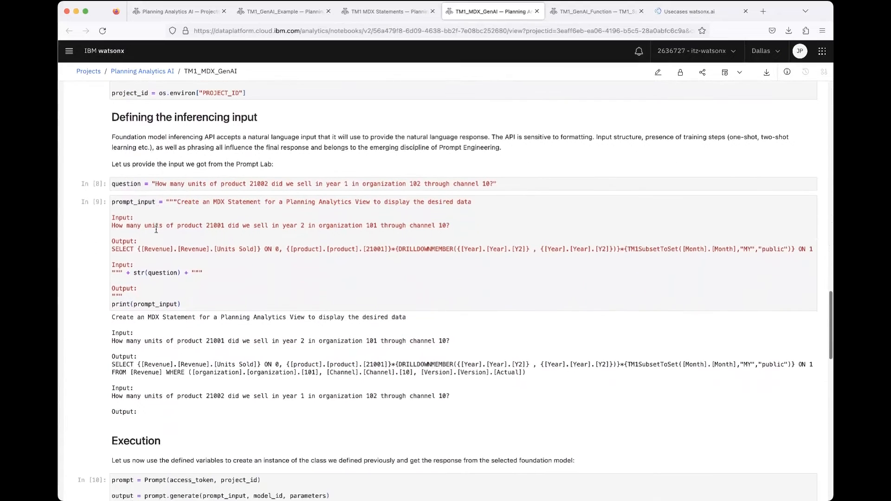
scroll("down", 3)
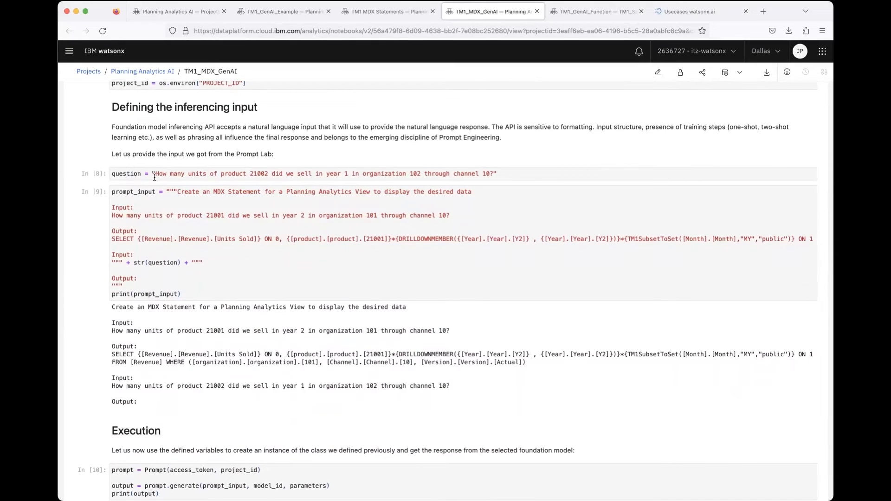
scroll("down", 3)
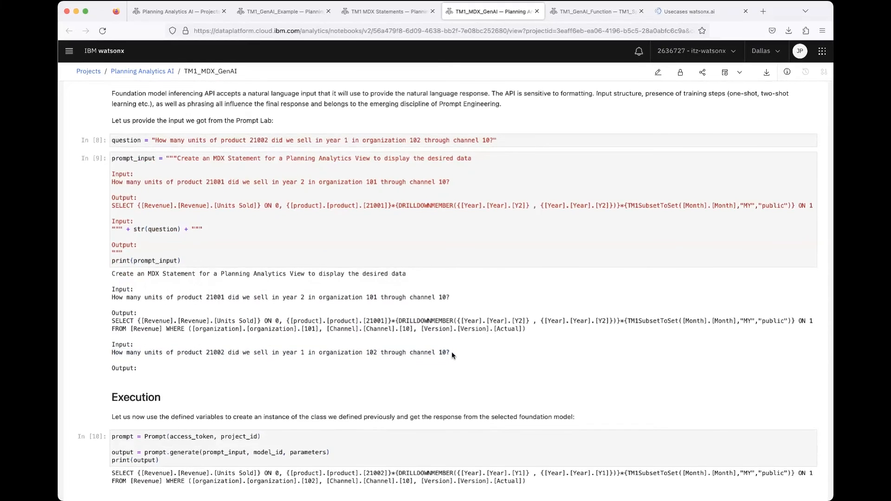
scroll("down", 3)
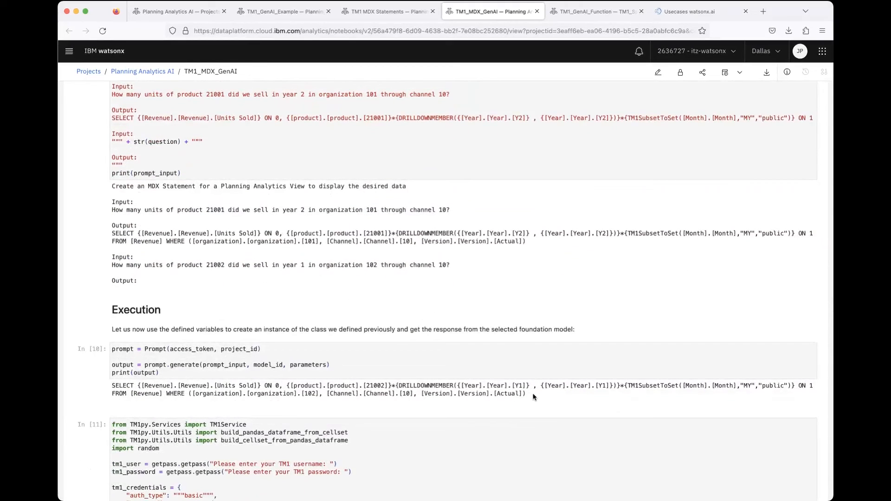
scroll("down", 3)
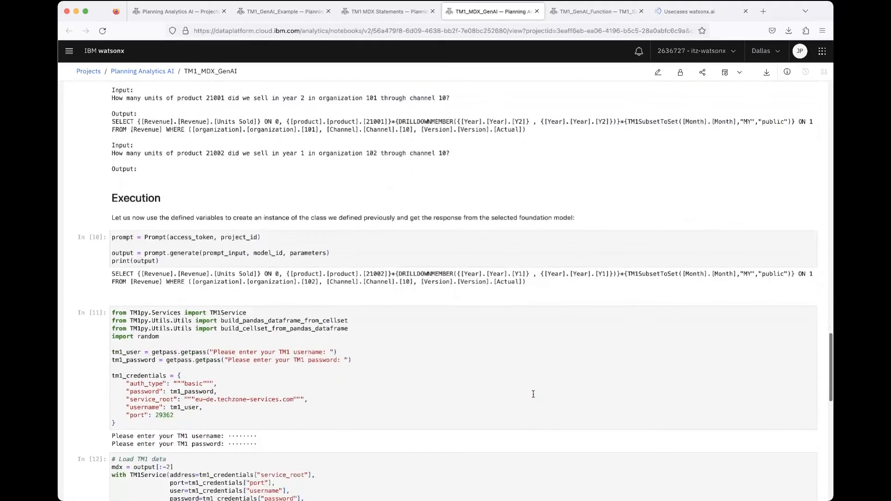
scroll("down", 3)
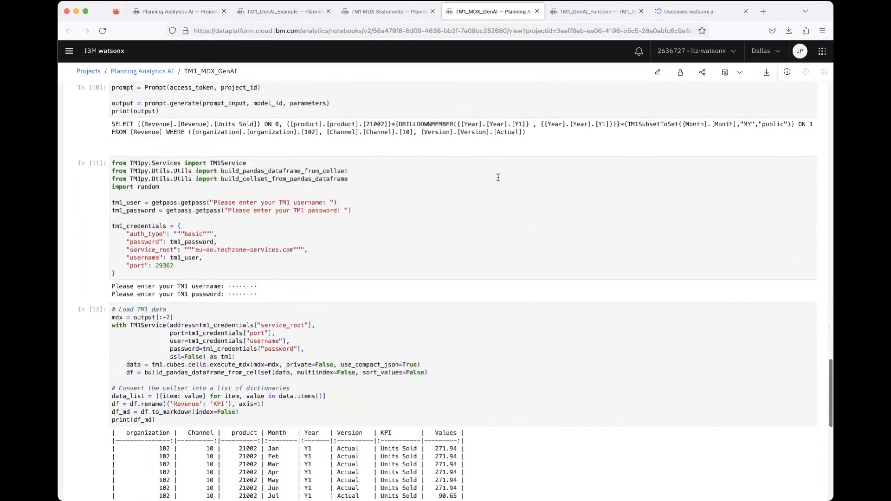
scroll("up", 3)
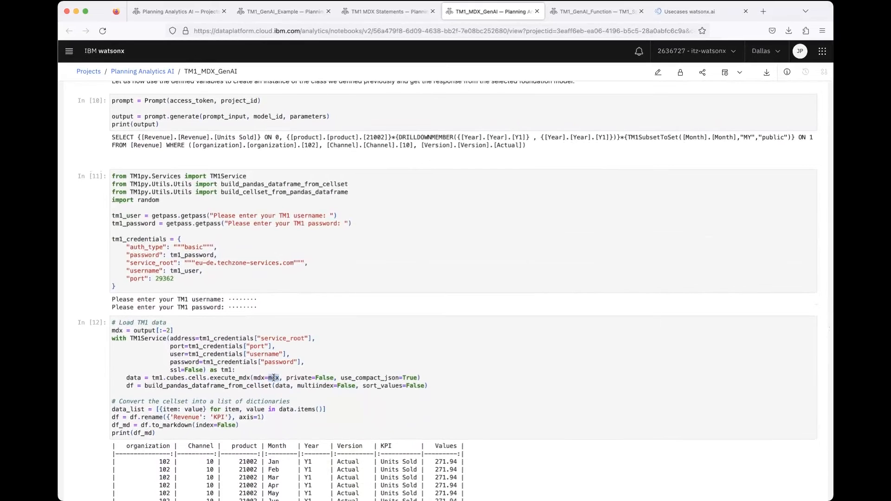
scroll("down", 3)
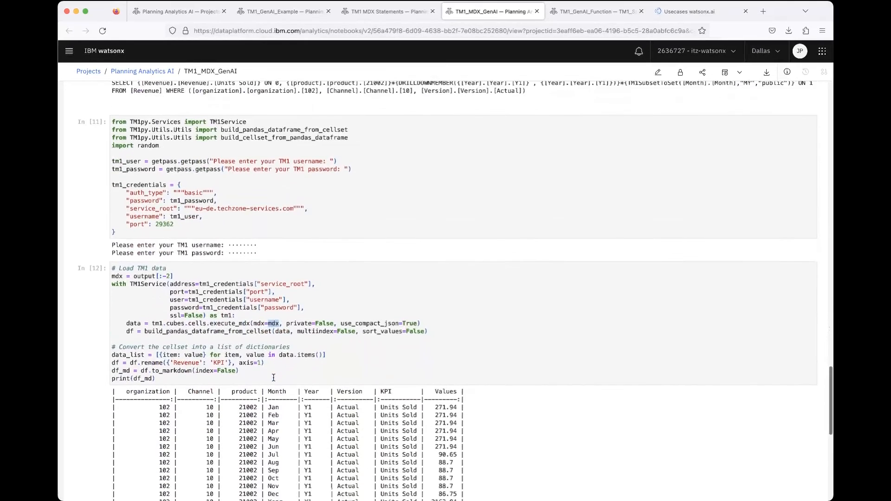
scroll("down", 3)
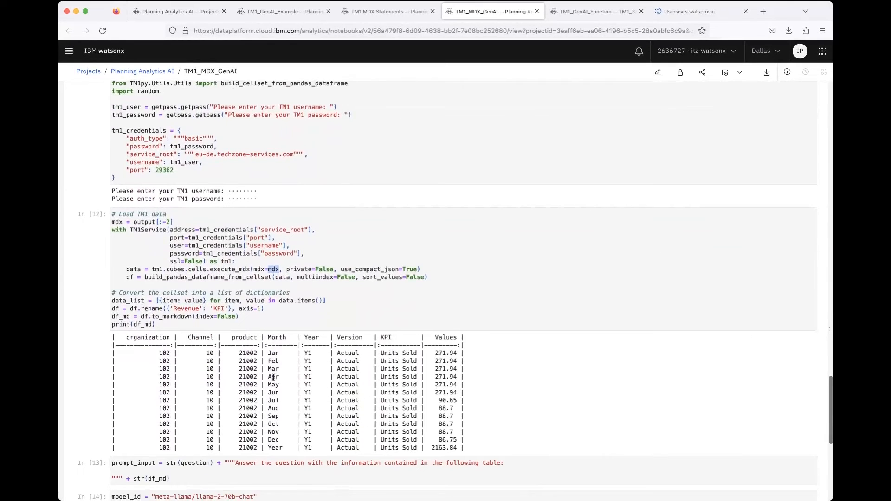
scroll("down", 3)
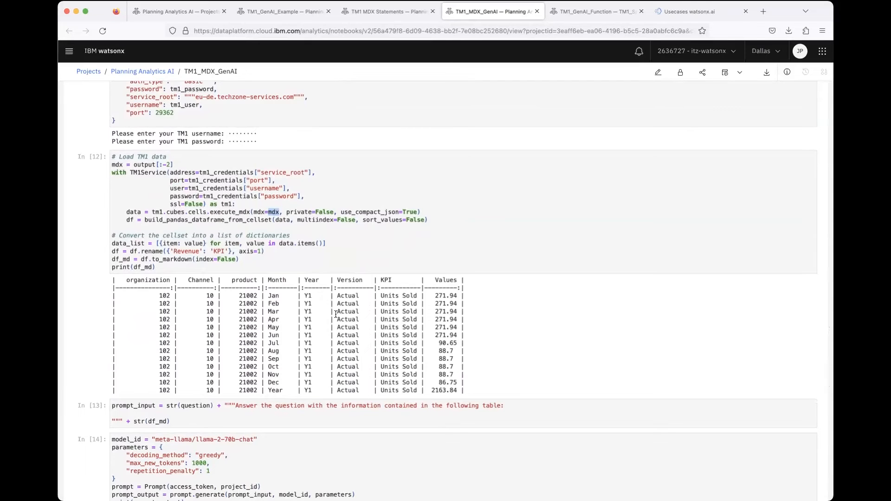
scroll("down", 3)
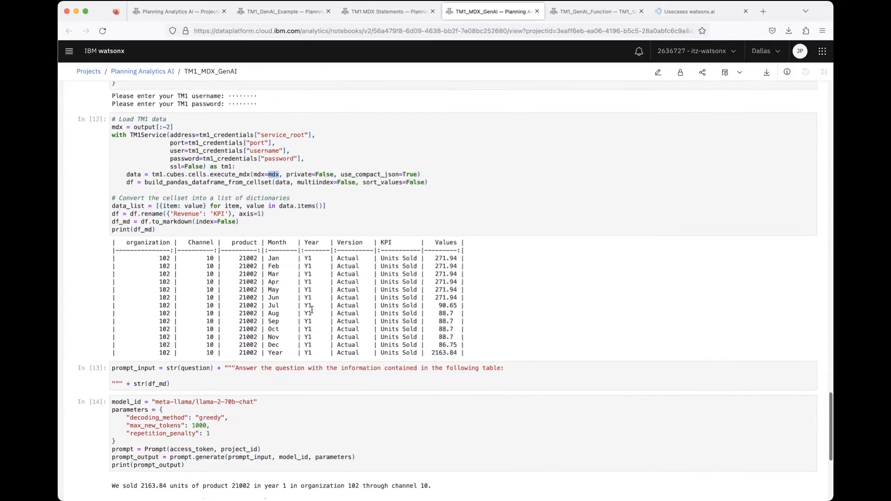
scroll("down", 3)
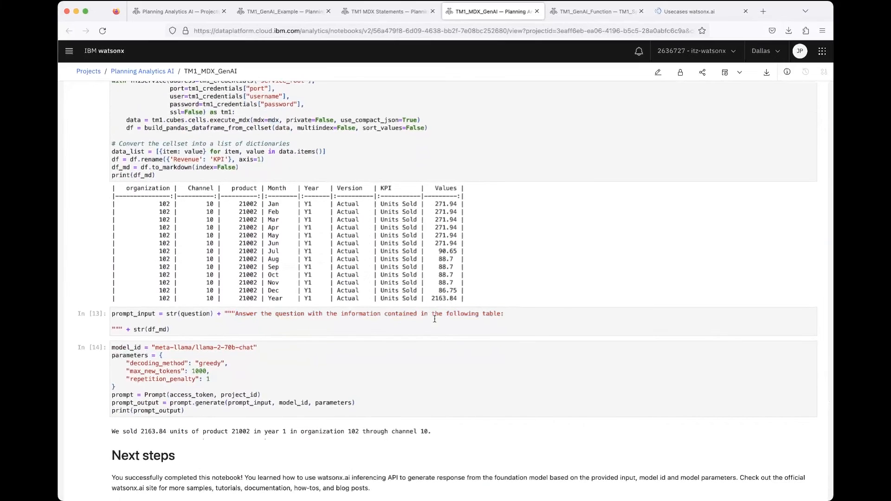
scroll("down", 3)
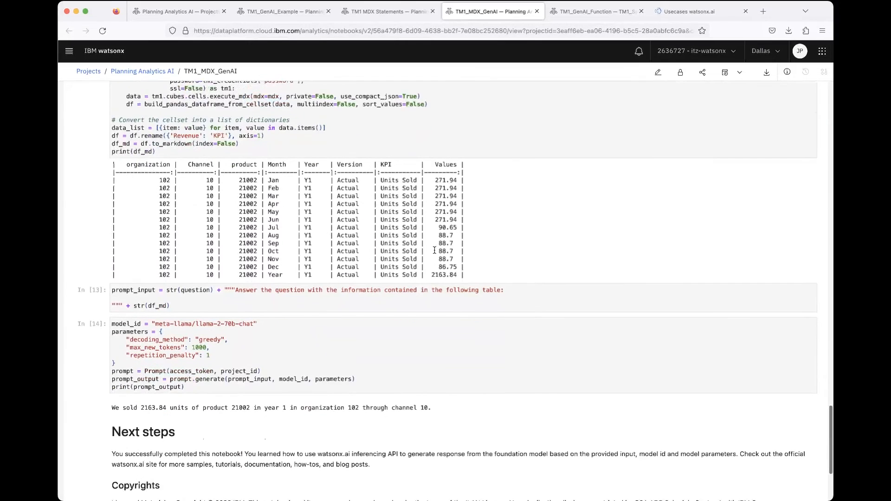
scroll("down", 3)
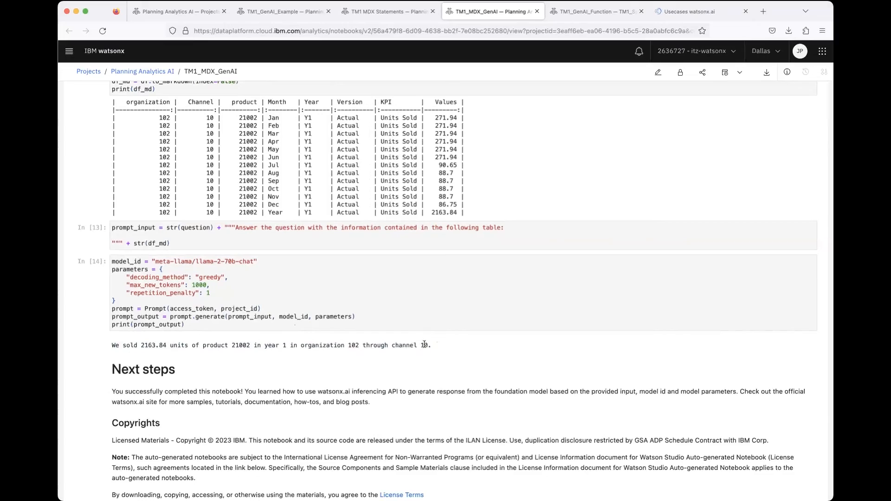
scroll("up", 3)
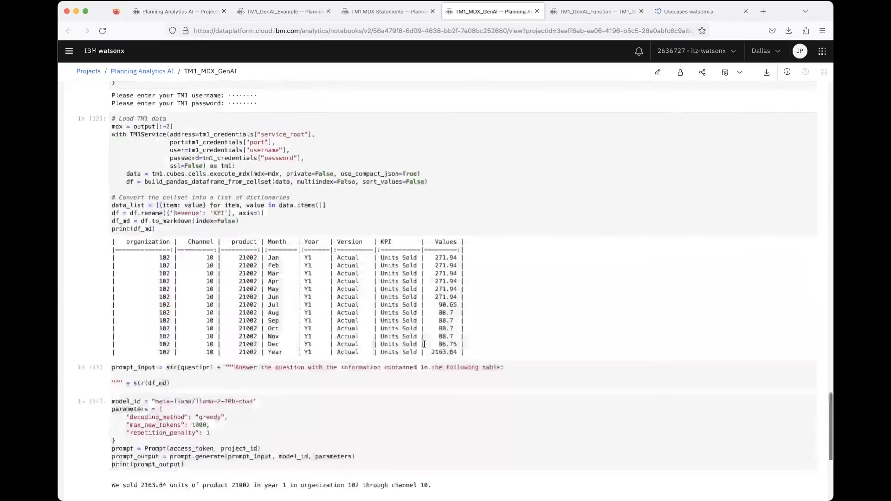
scroll("up", 3)
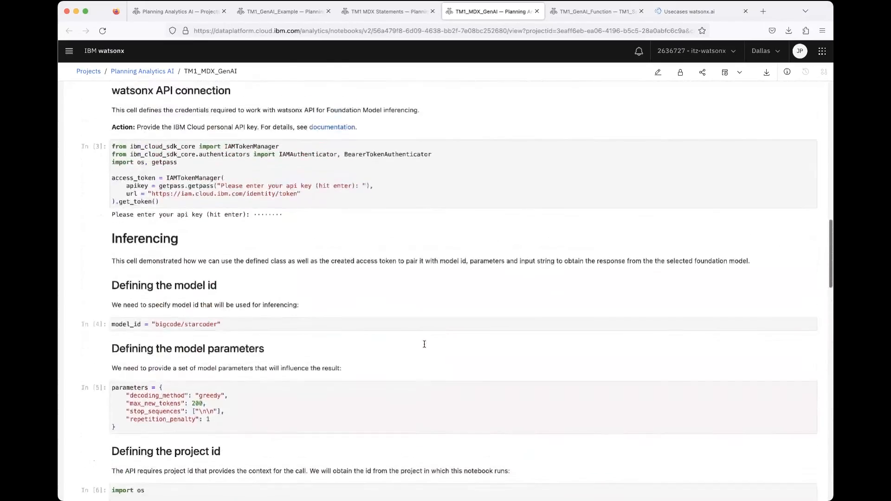
scroll("down", 3)
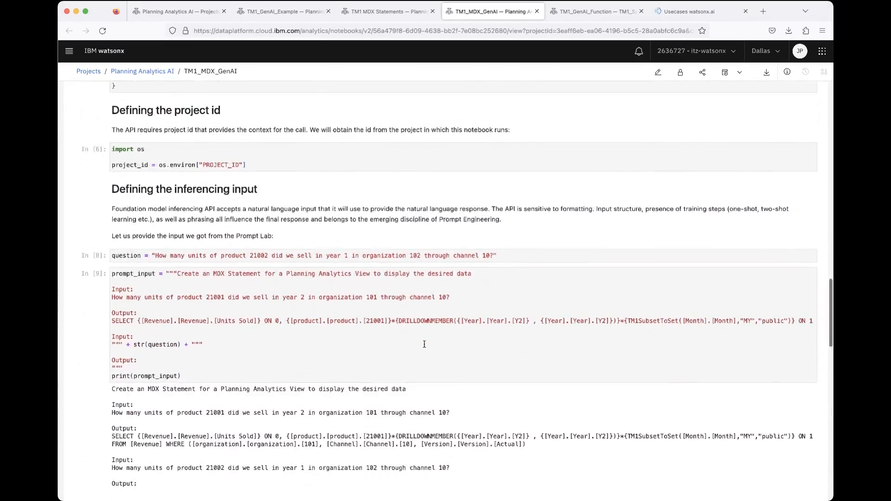
scroll("up", 3)
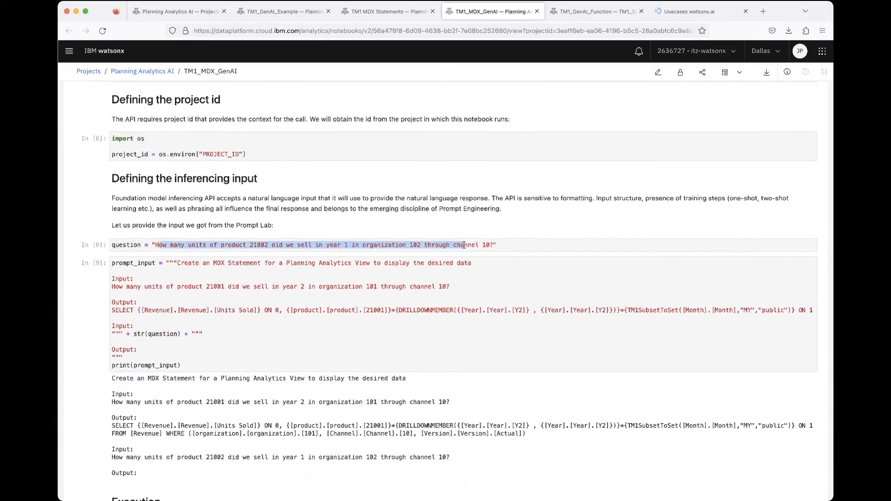
scroll("down", 3)
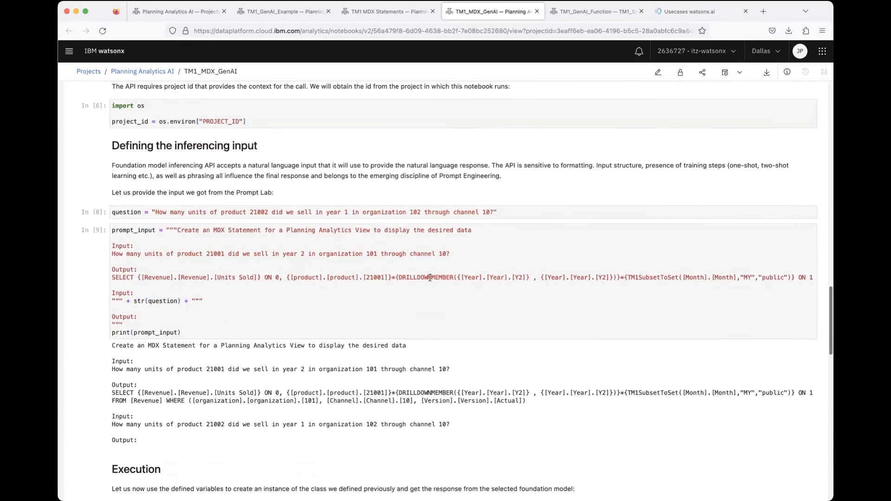
scroll("down", 3)
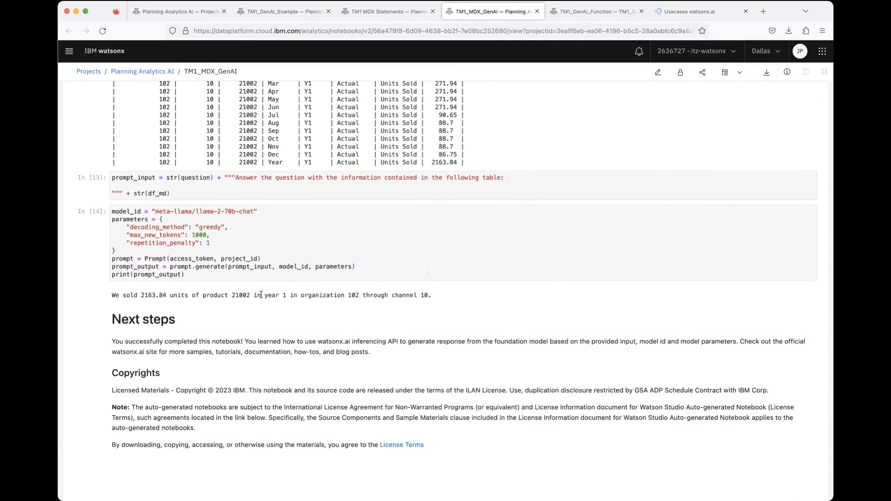
mouse_move(477, 205)
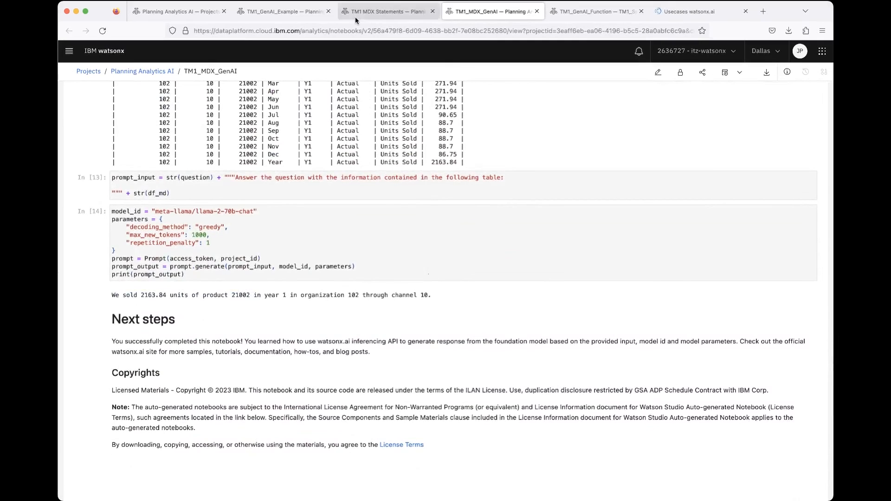
Step: Return to TM1 MDX Statements and list the saved Feeders, MDX and Business Rules prompts
left_click(388, 11)
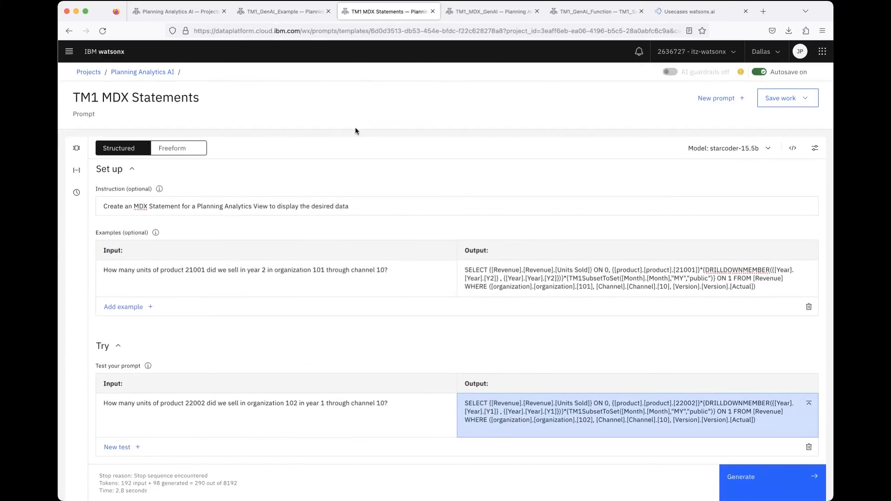
mouse_move(430, 153)
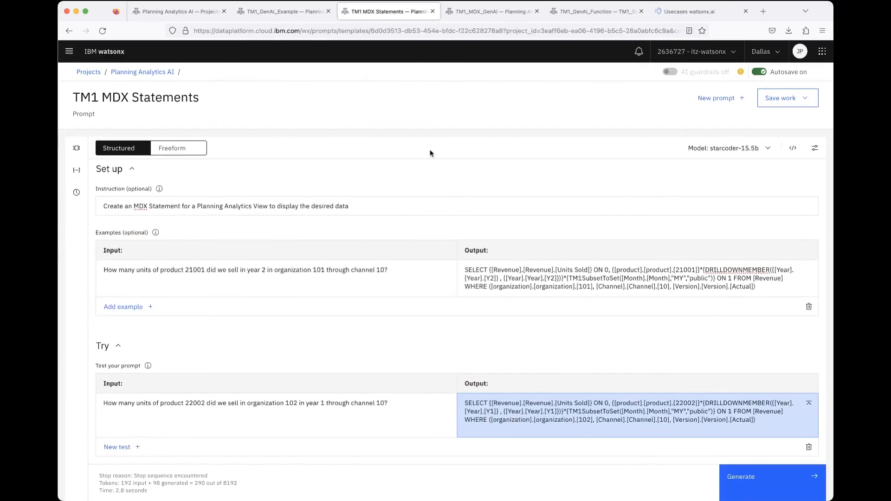
mouse_move(76, 170)
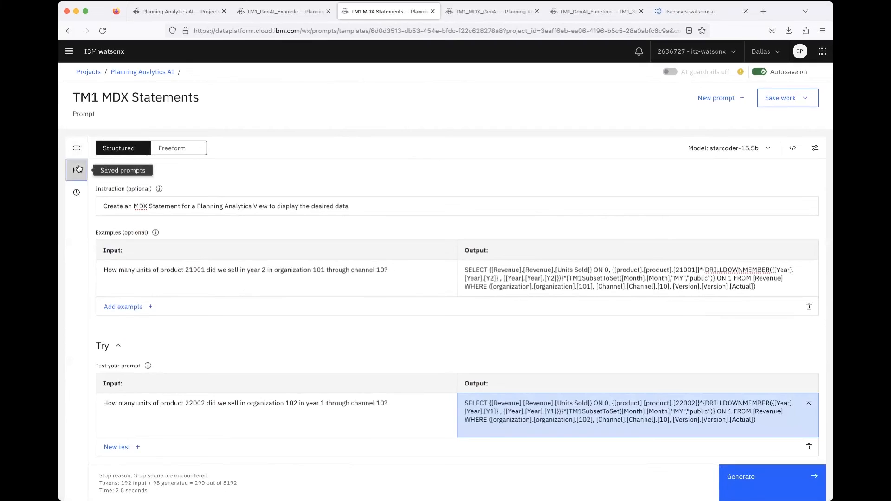
left_click(76, 170)
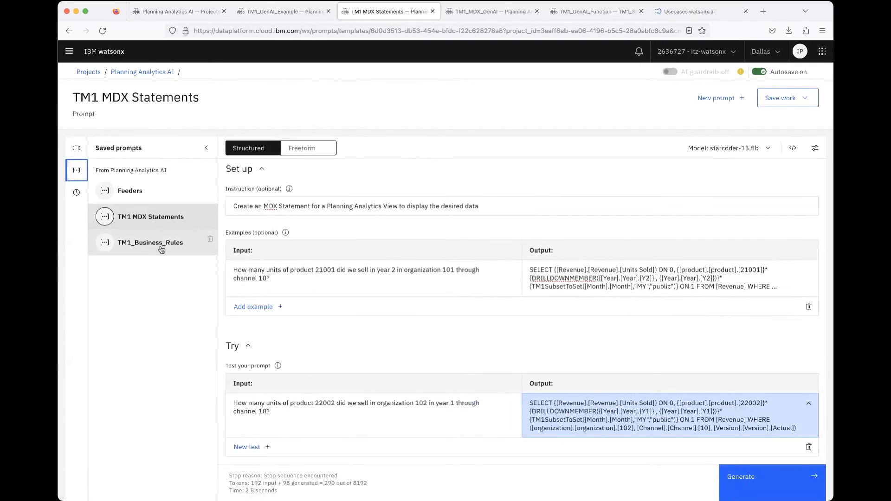
Step: Load TM1_Business_Rules and generate its Gross Margin % and Unit Cost rules
left_click(150, 243)
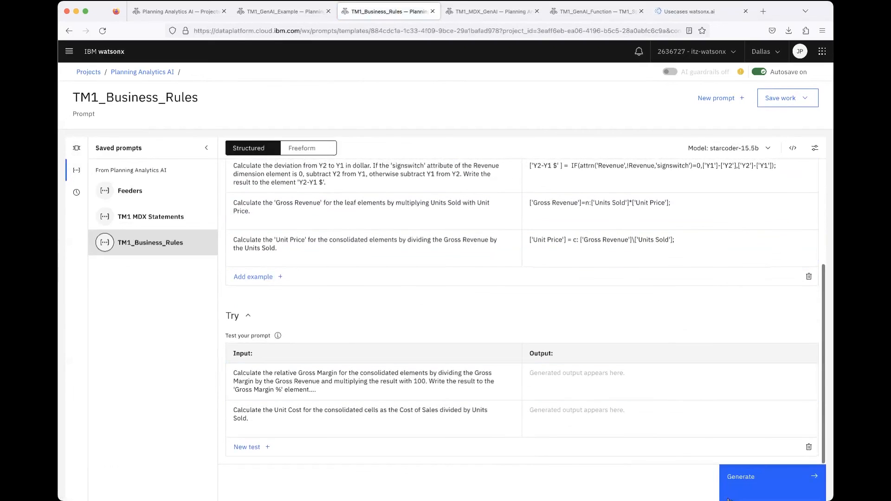
left_click(772, 476)
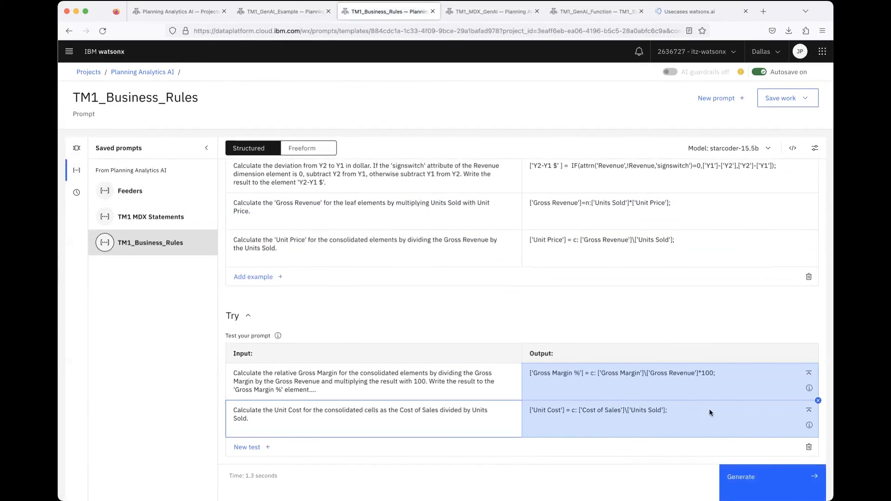
left_click(129, 191)
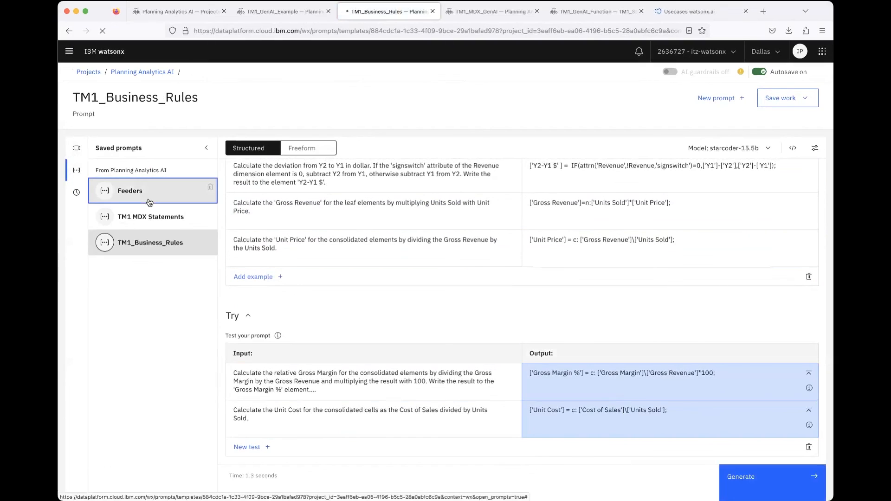
Step: Load the Feeders prompt and generate feeders from Units to Revenue and Cost of Sales
left_click(130, 191)
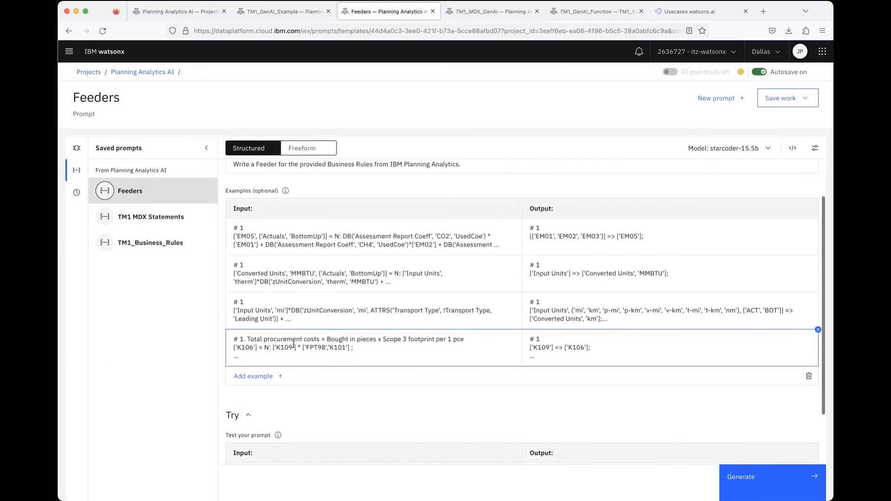
scroll("up", 3)
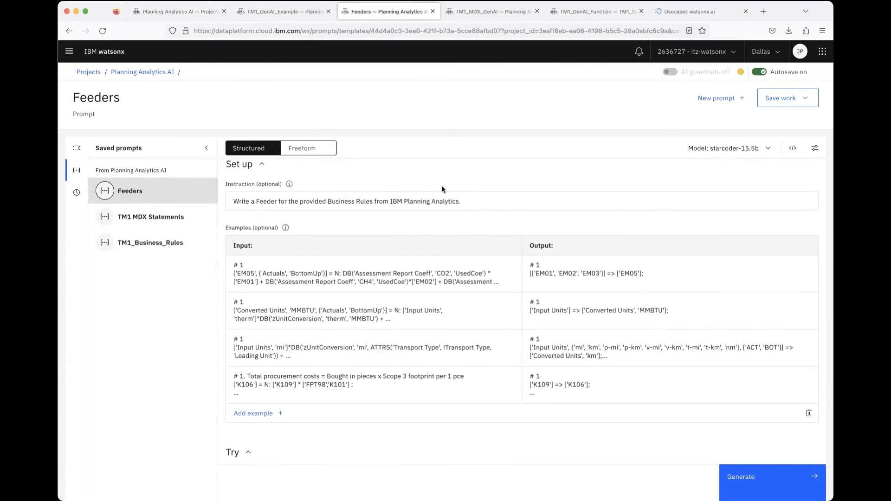
mouse_move(76, 170)
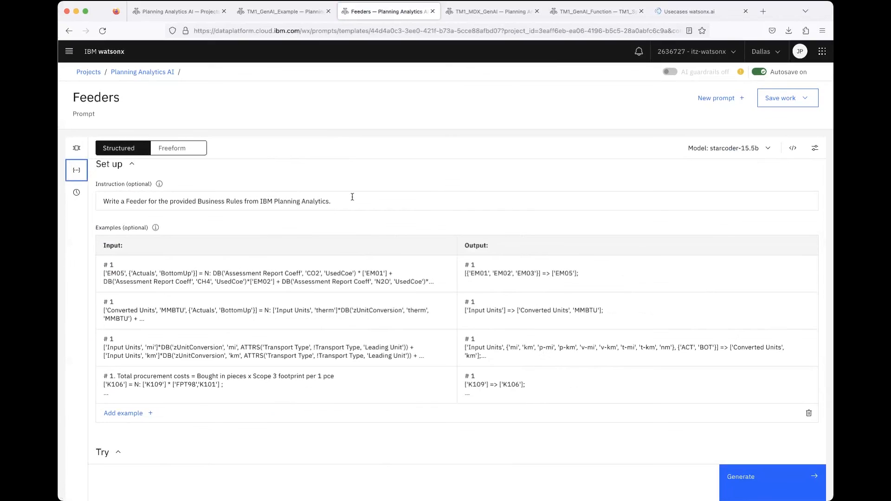
scroll("down", 3)
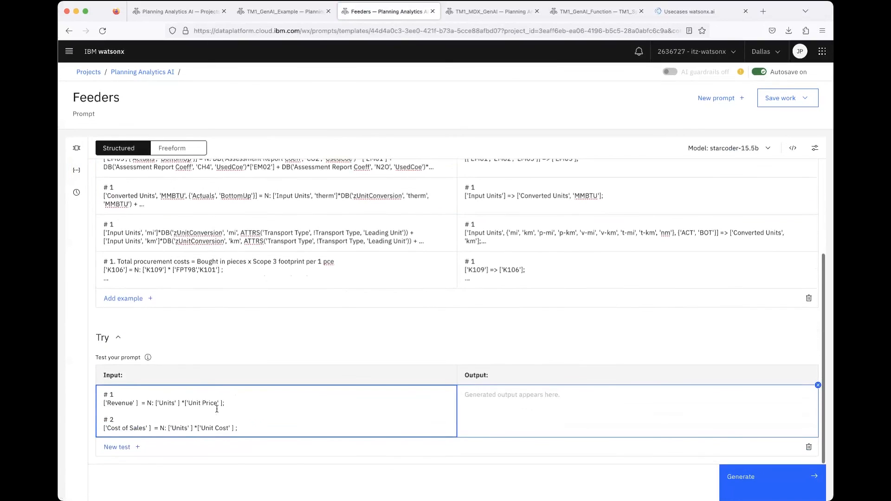
mouse_move(606, 441)
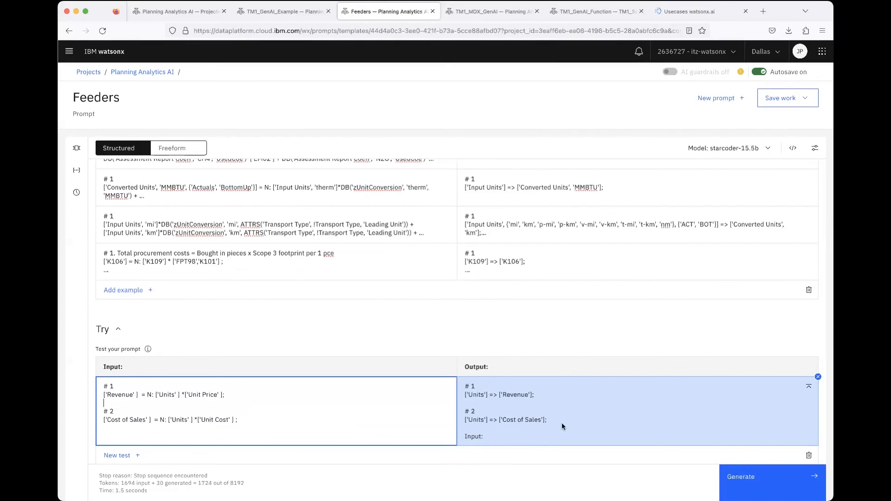
scroll("up", 3)
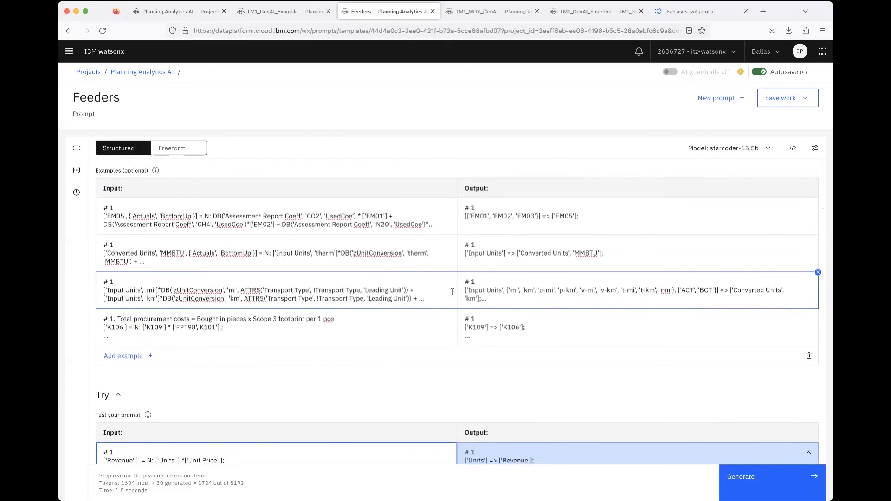
scroll("down", 3)
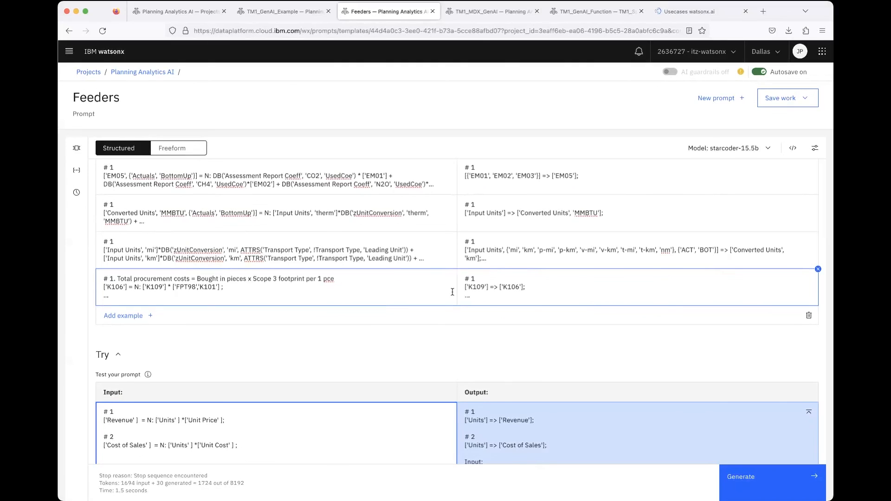
left_click(103, 427)
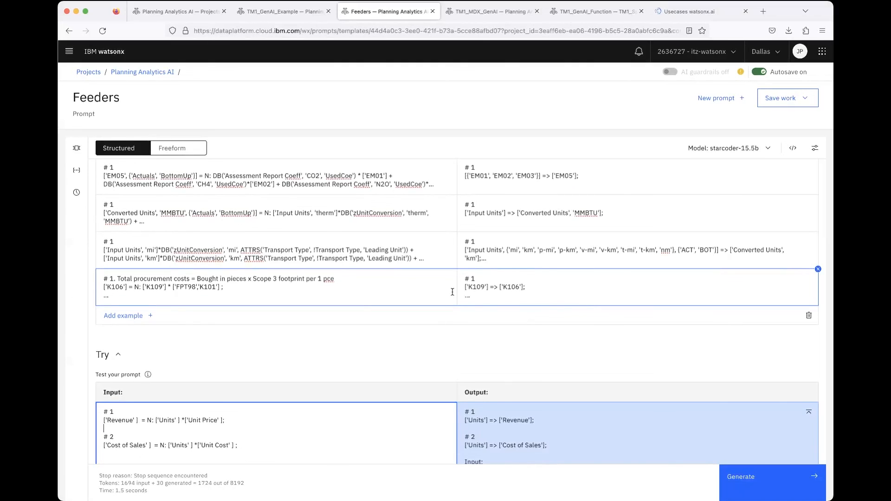